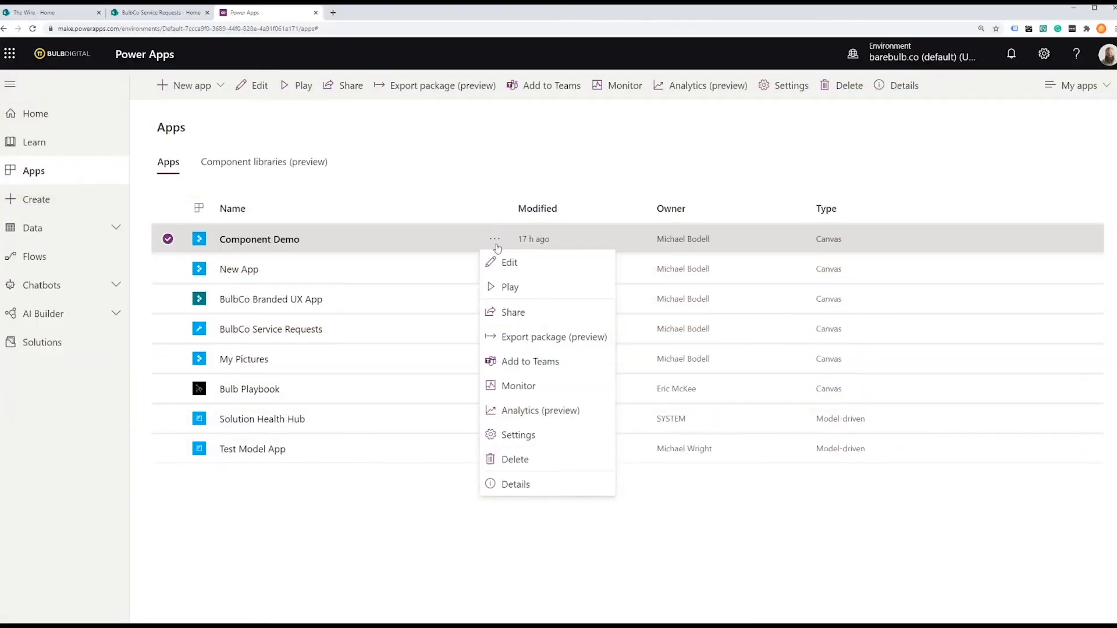
Edit the Component Demo app, view ServiceRequestScreen, then go to the File overview
left_click(508, 262)
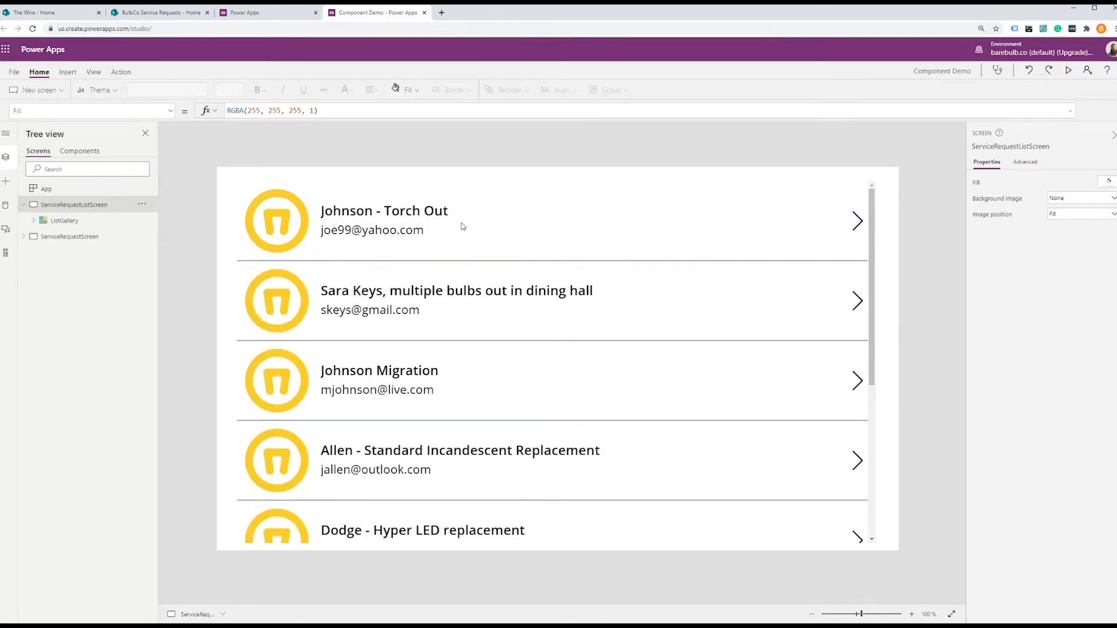
mouse_move(211, 186)
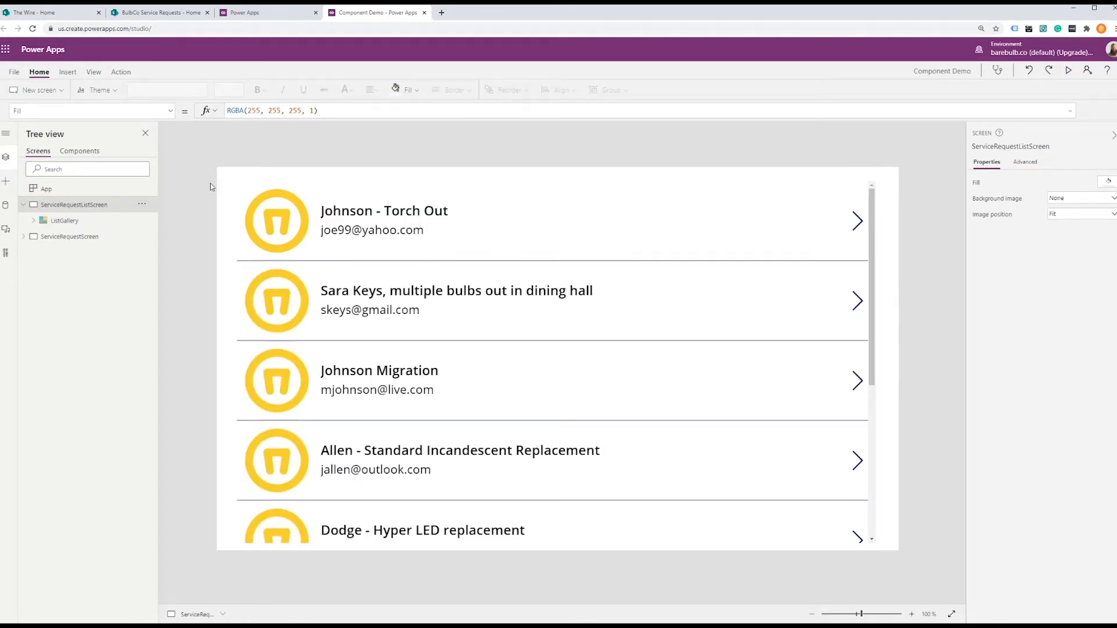
mouse_move(318, 160)
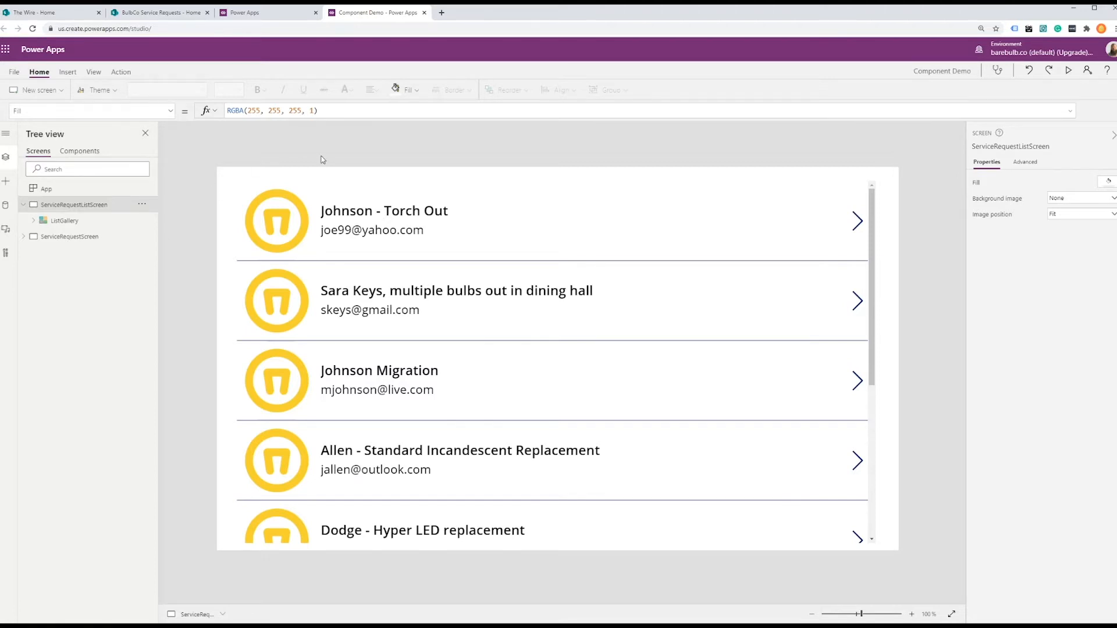
mouse_move(455, 202)
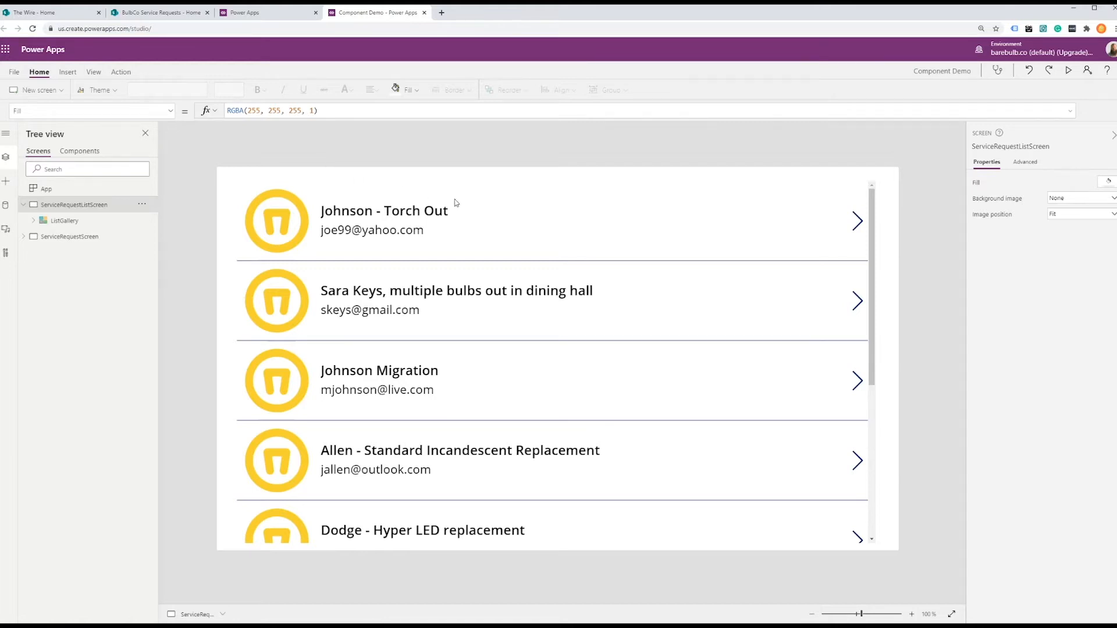
mouse_move(95, 275)
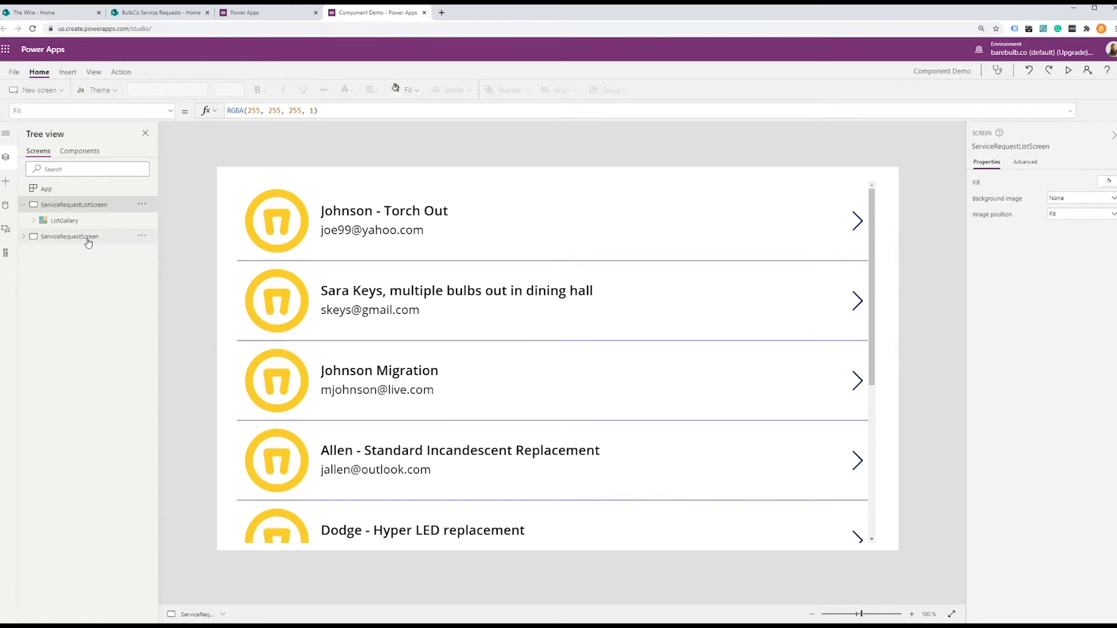
left_click(69, 236)
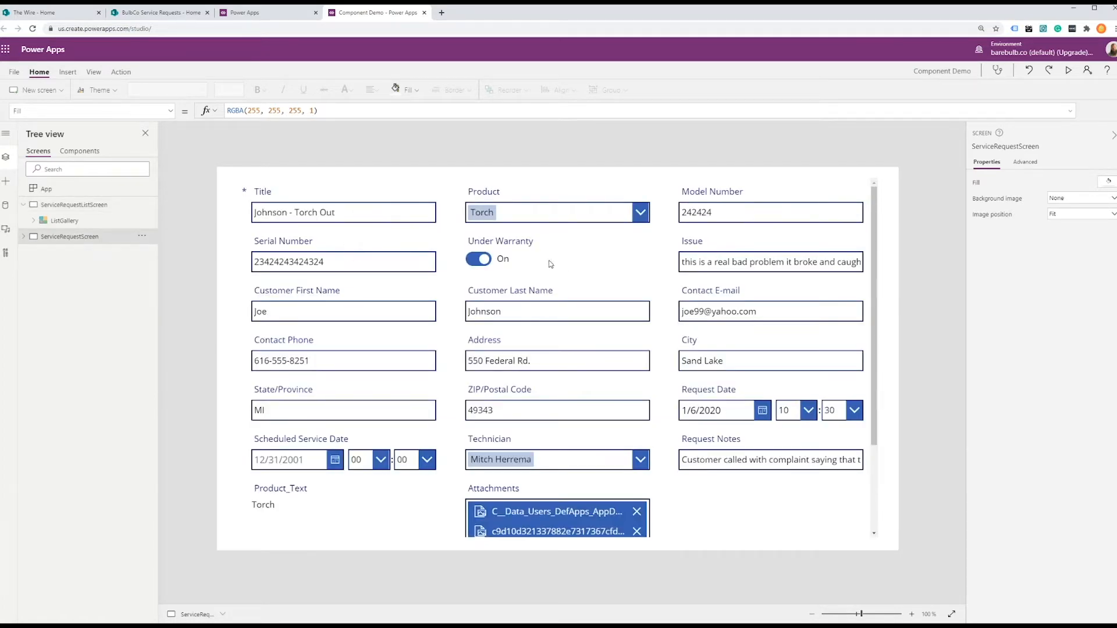
mouse_move(628, 269)
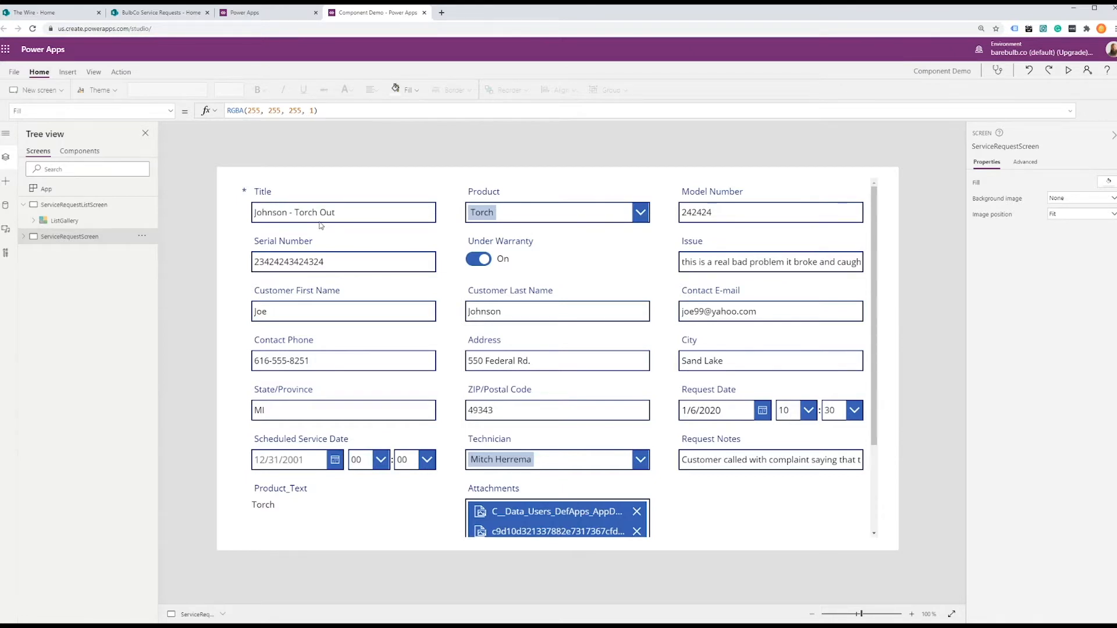
mouse_move(316, 227)
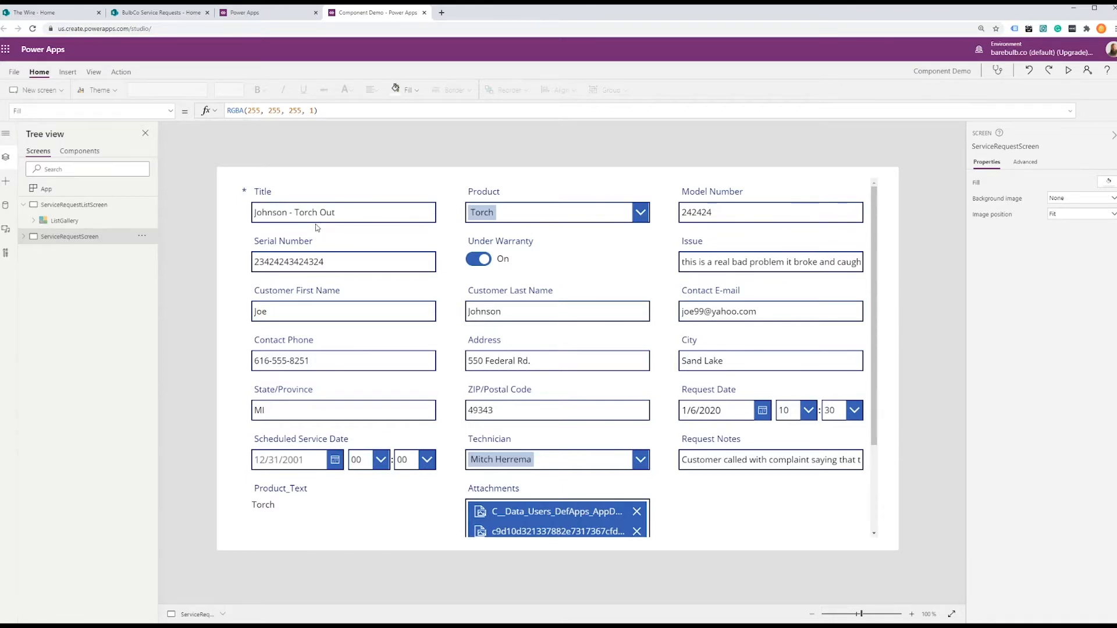
left_click(27, 72)
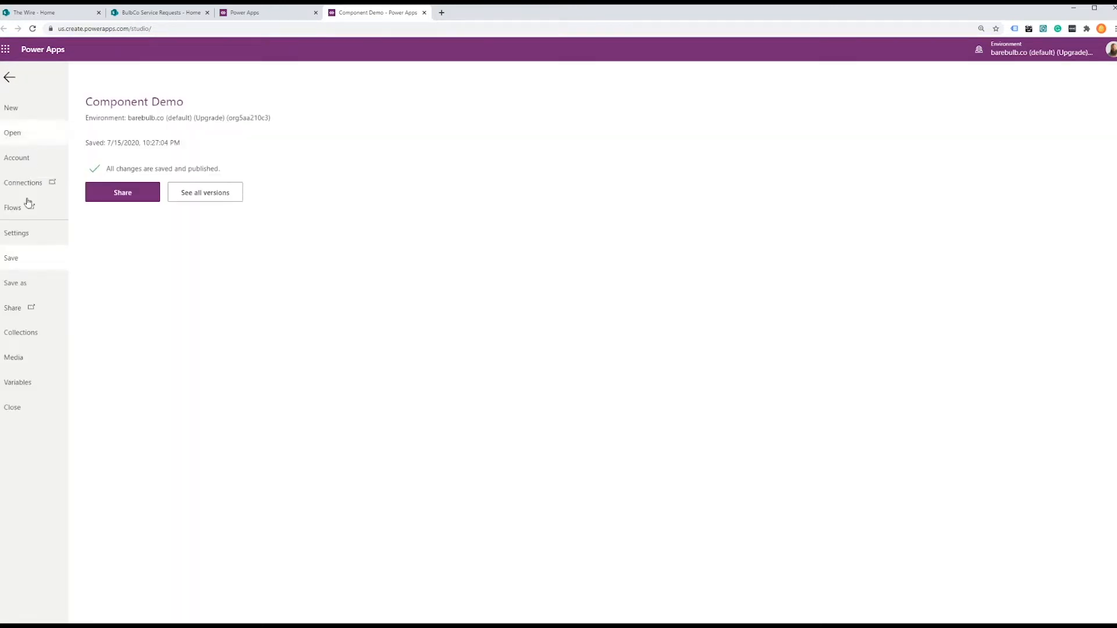
Show Advanced settings and scroll to confirm the Components toggle is On
left_click(16, 232)
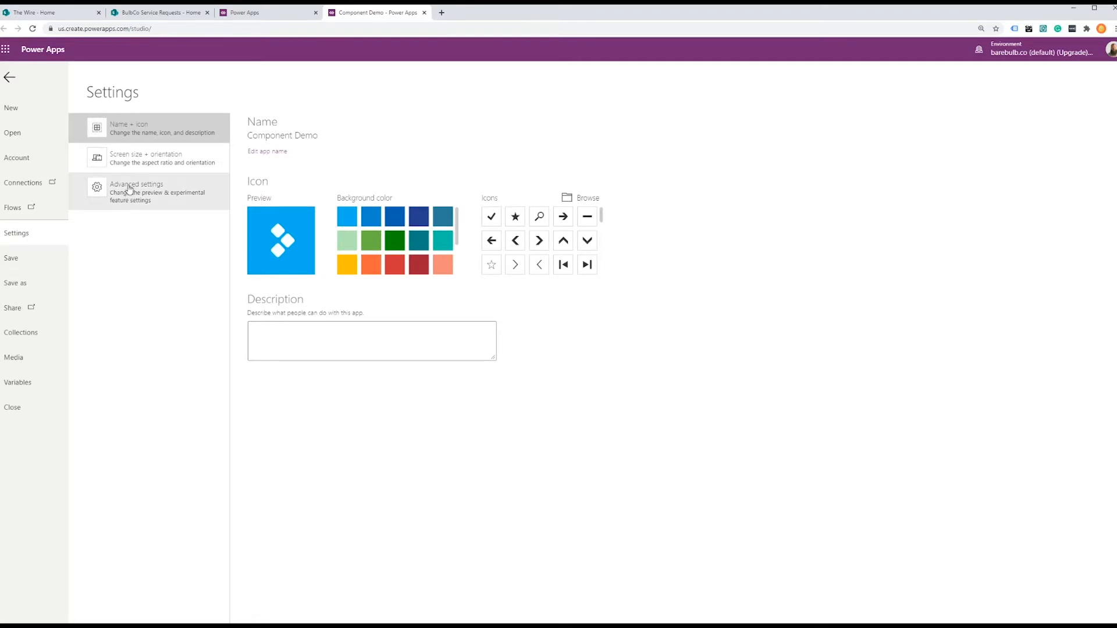
left_click(134, 192)
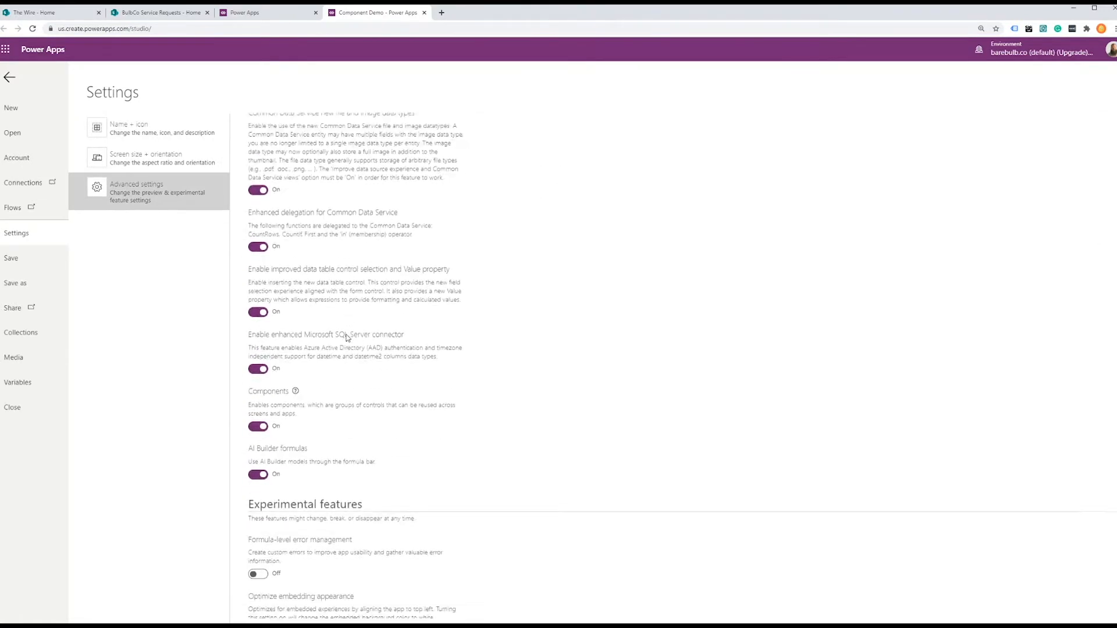
scroll("down", 3)
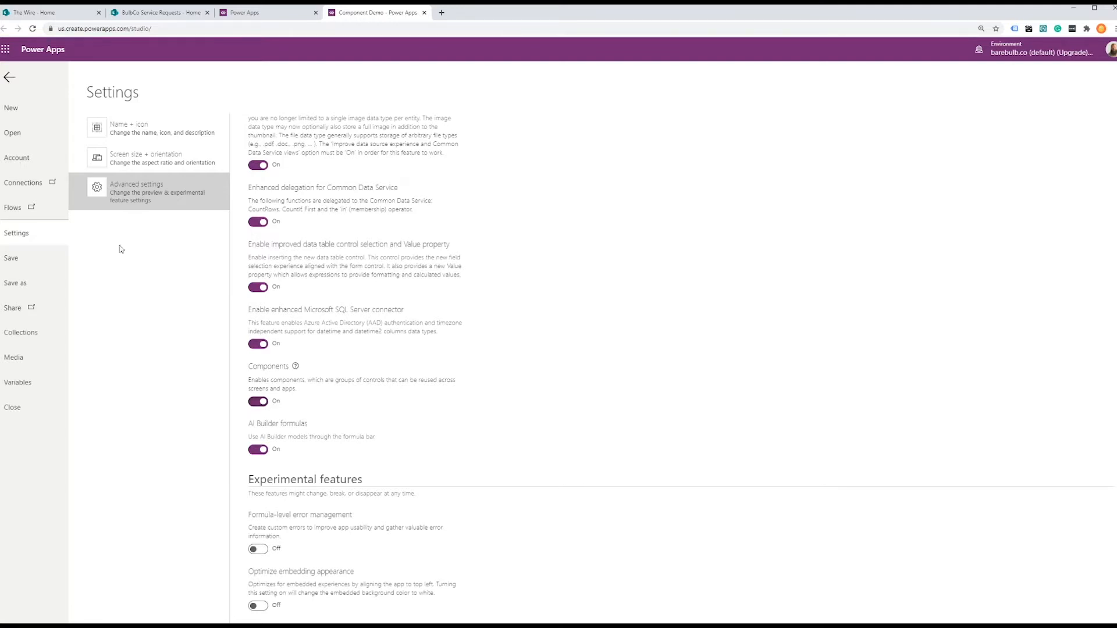
Back in the editor, add a new component and rename Component1 to ApplicationHeader
left_click(10, 78)
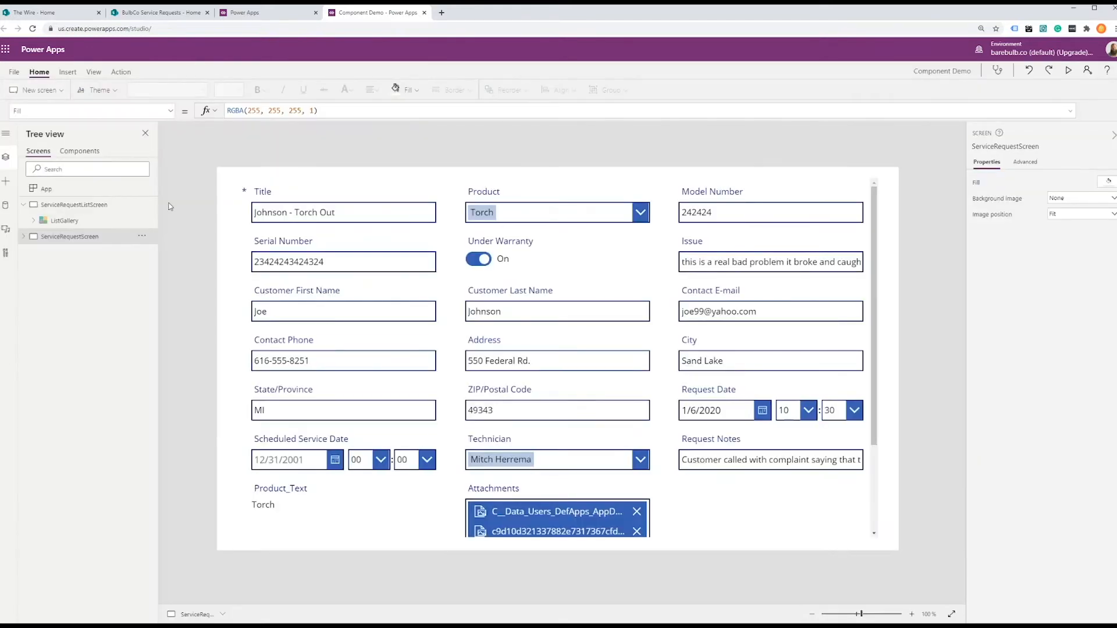
mouse_move(102, 225)
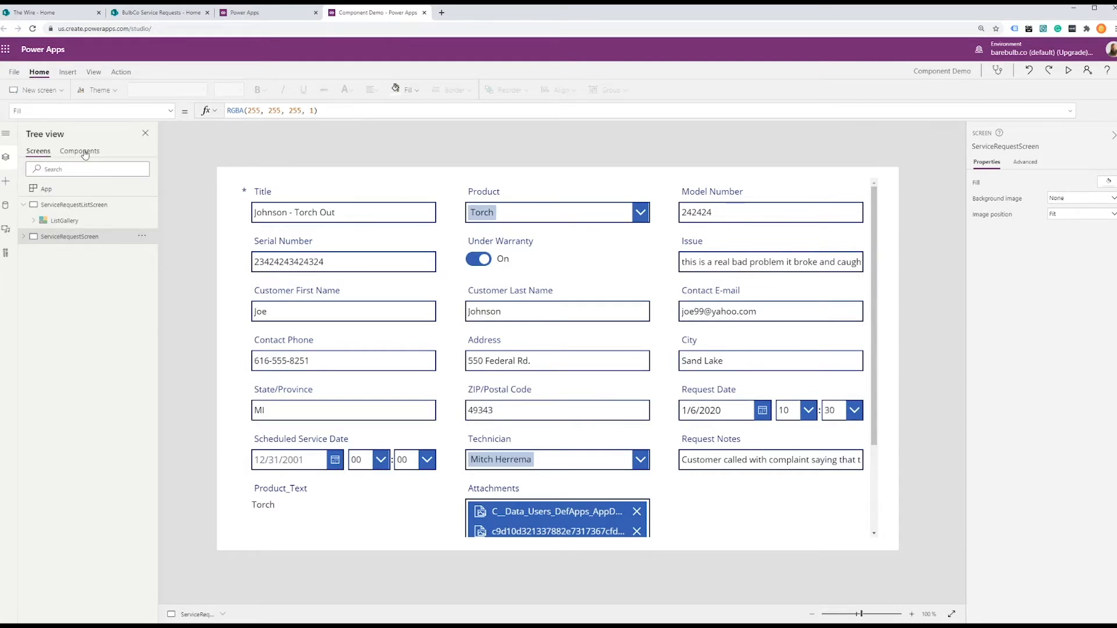
left_click(79, 152)
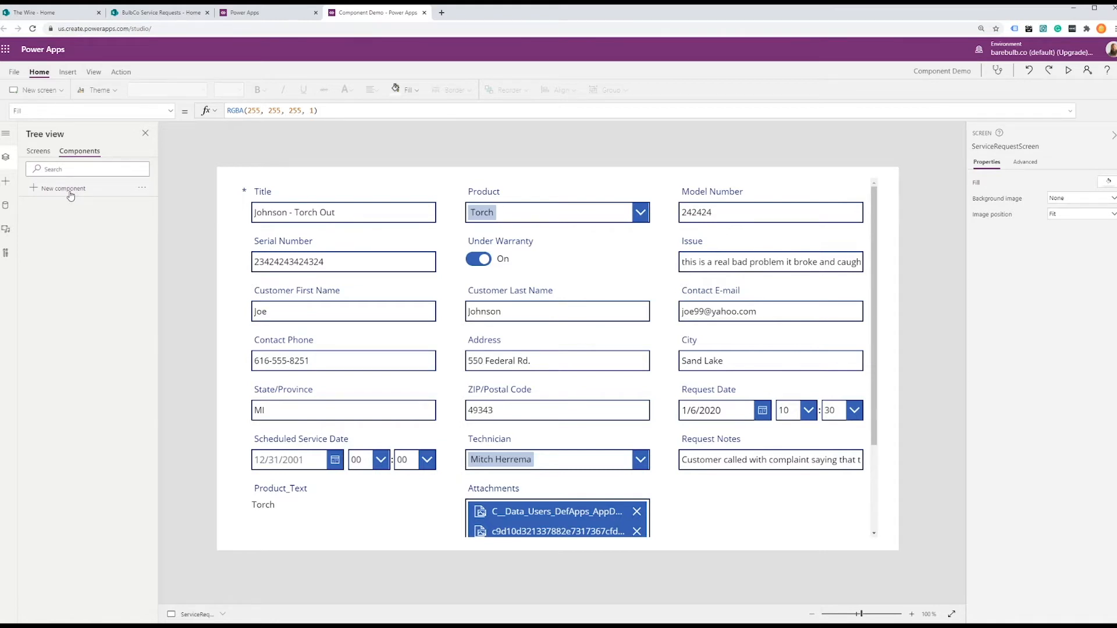
mouse_move(70, 227)
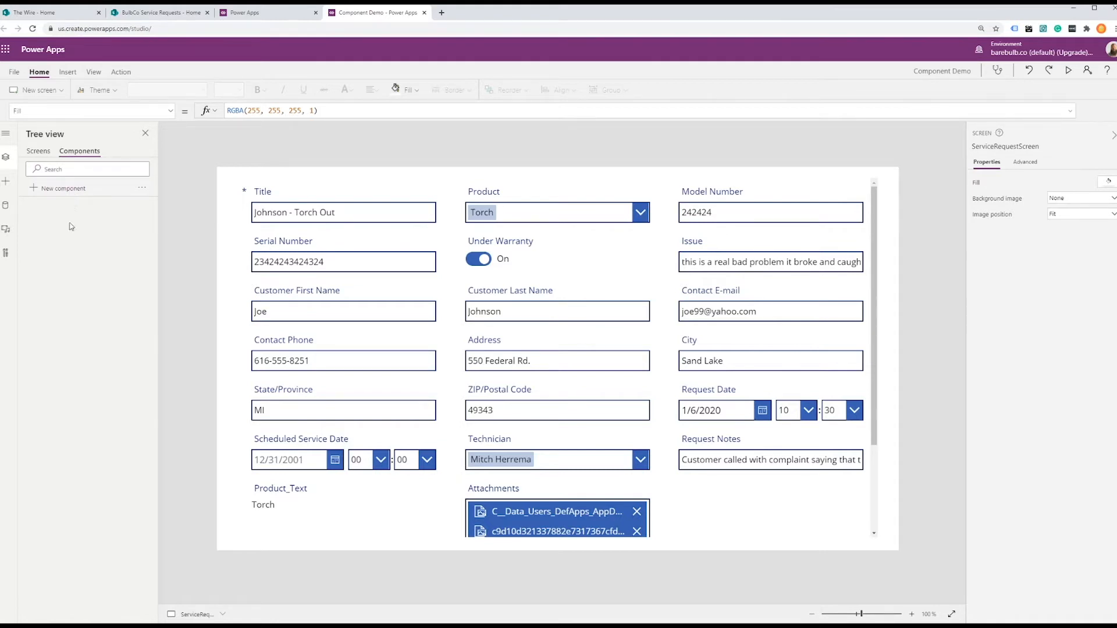
left_click(63, 188)
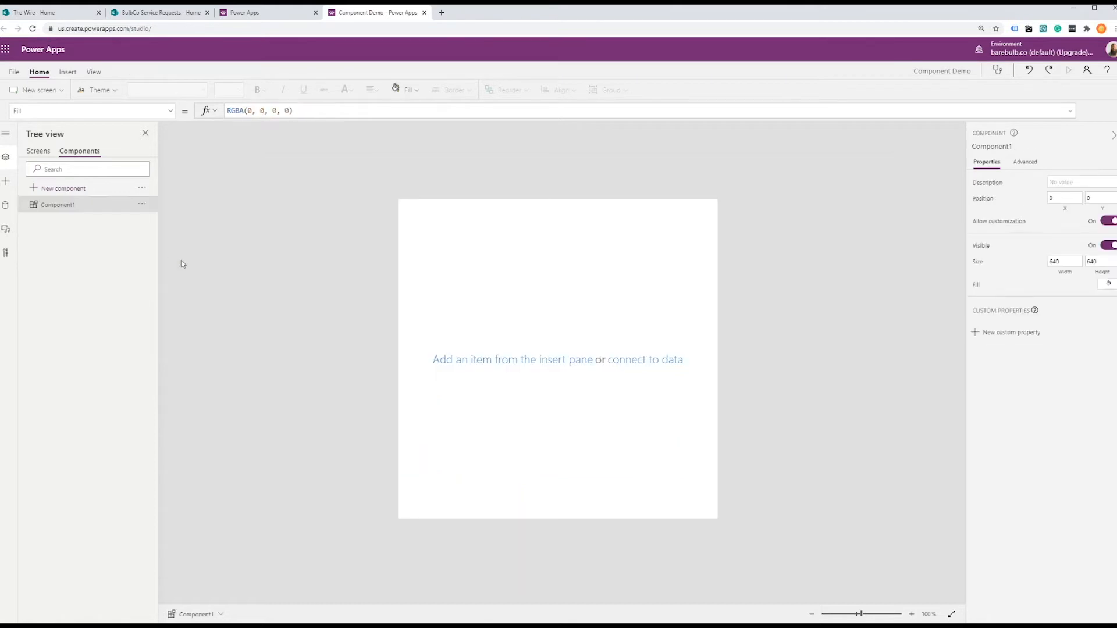
mouse_move(141, 205)
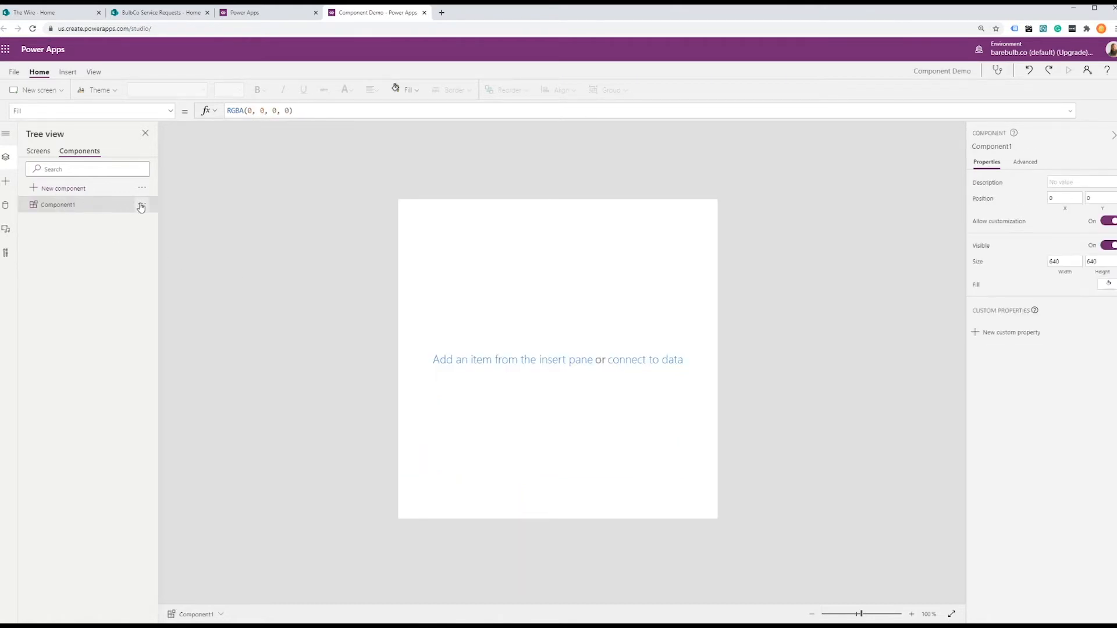
mouse_move(139, 207)
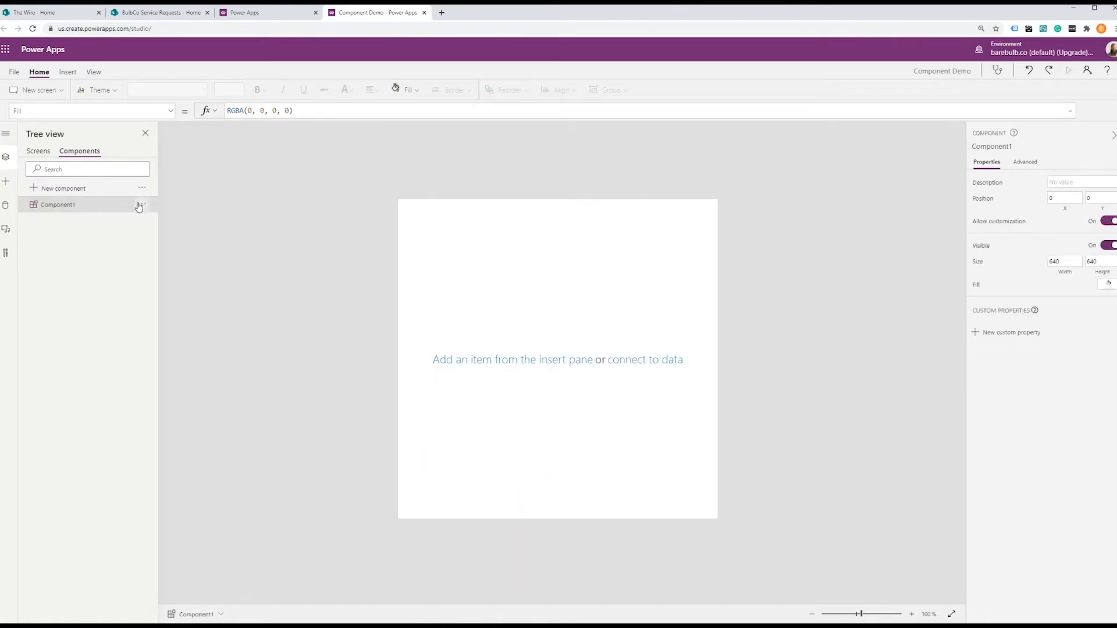
double_click(57, 204)
type("ApplicationHeader")
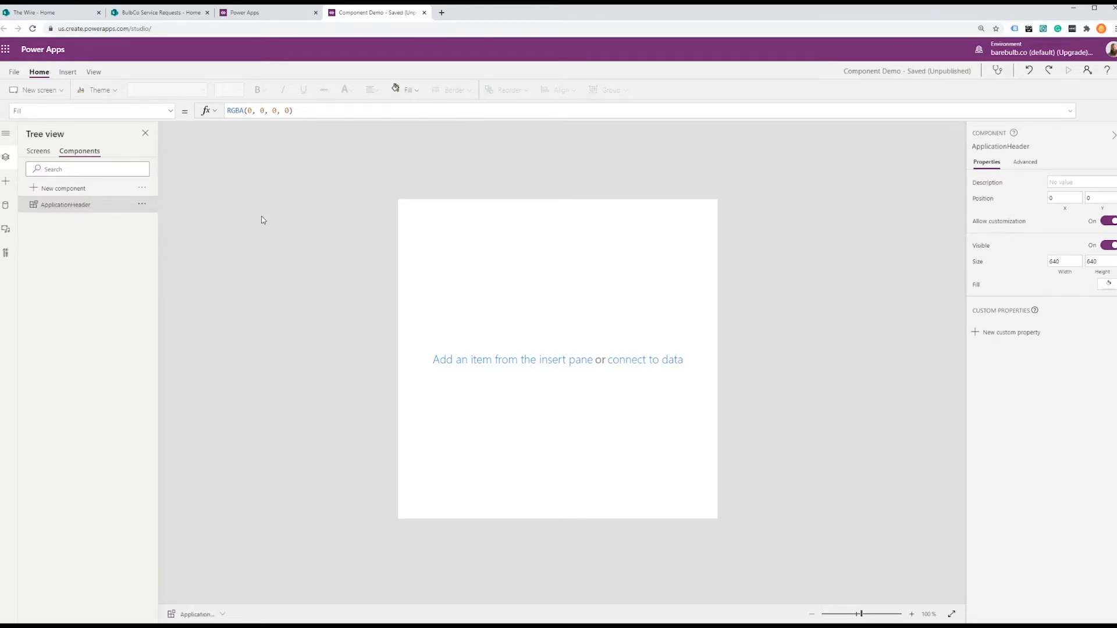
mouse_move(279, 215)
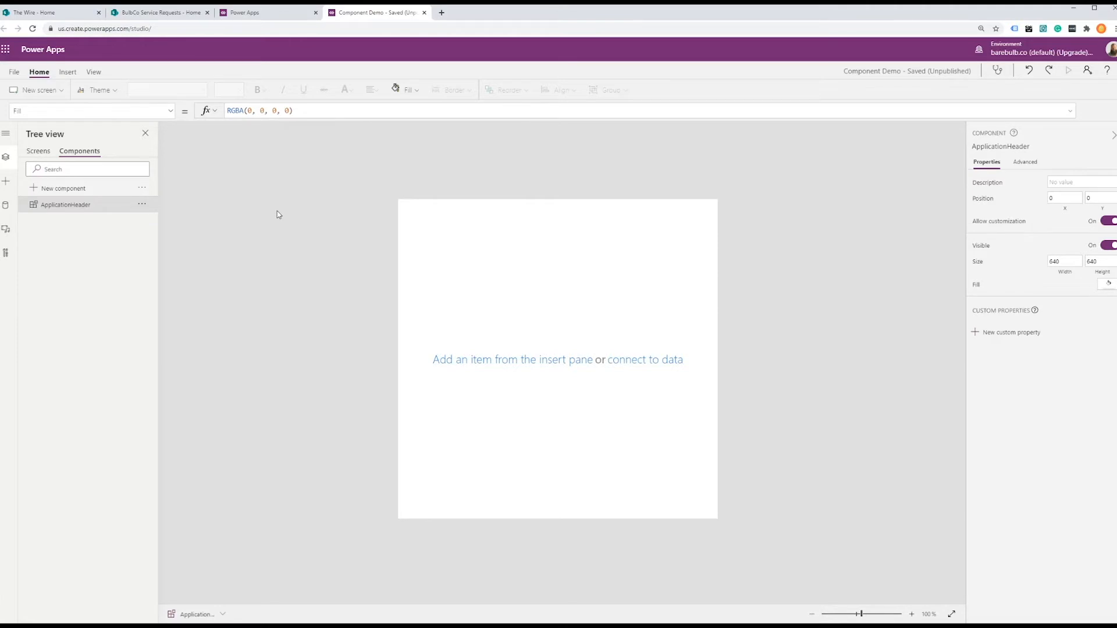
mouse_move(946, 275)
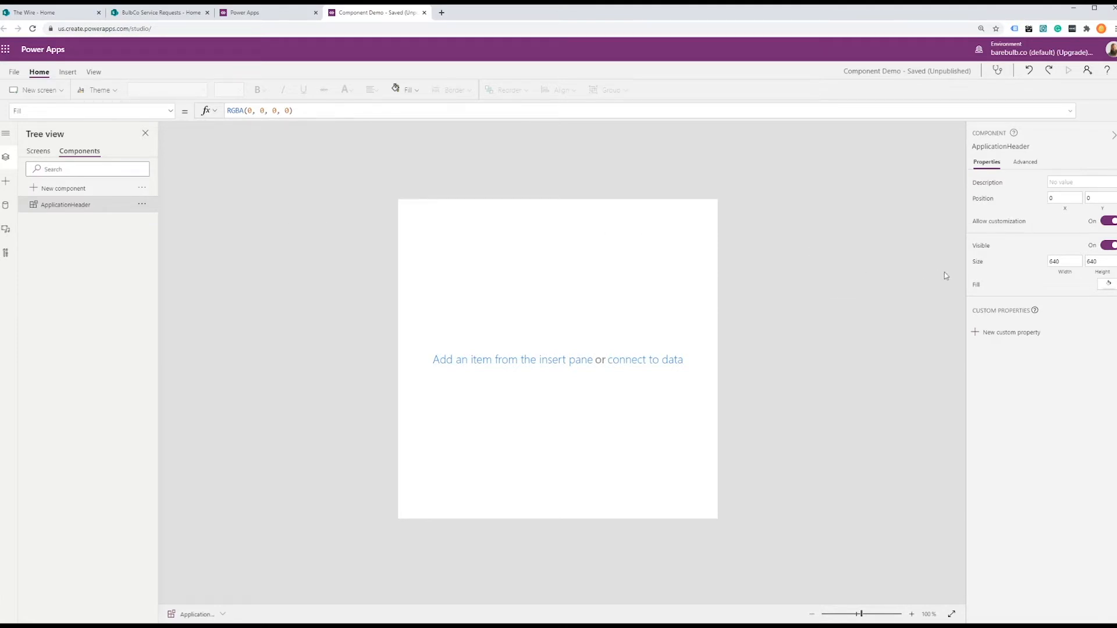
Size ApplicationHeader to 1366 by 82, with its width following App.Width
left_click(1102, 261)
type("80")
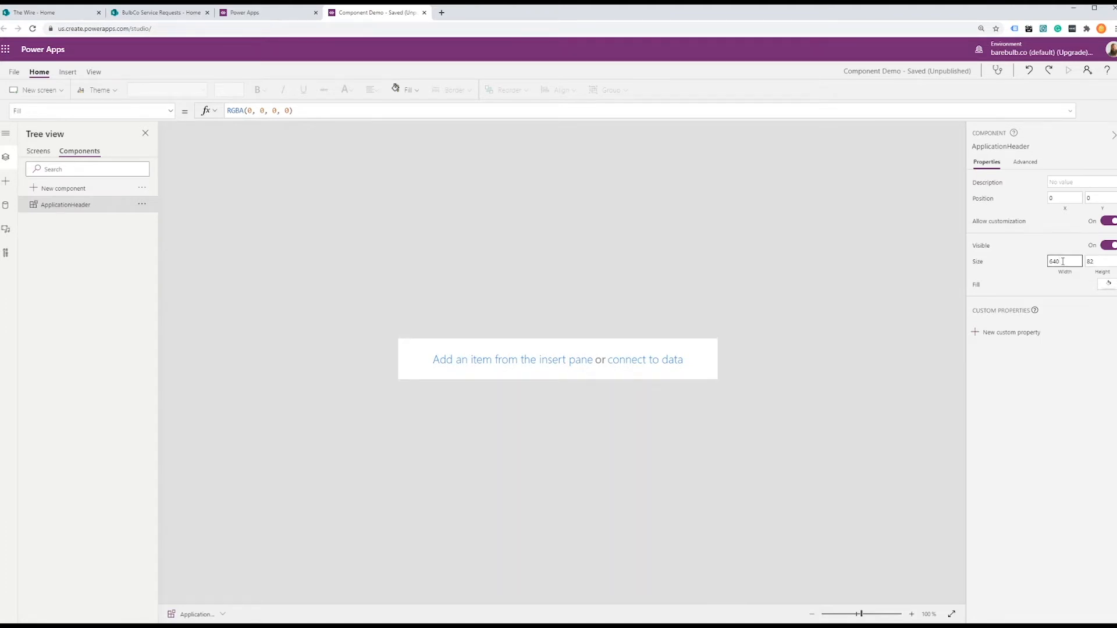
double_click(1064, 261)
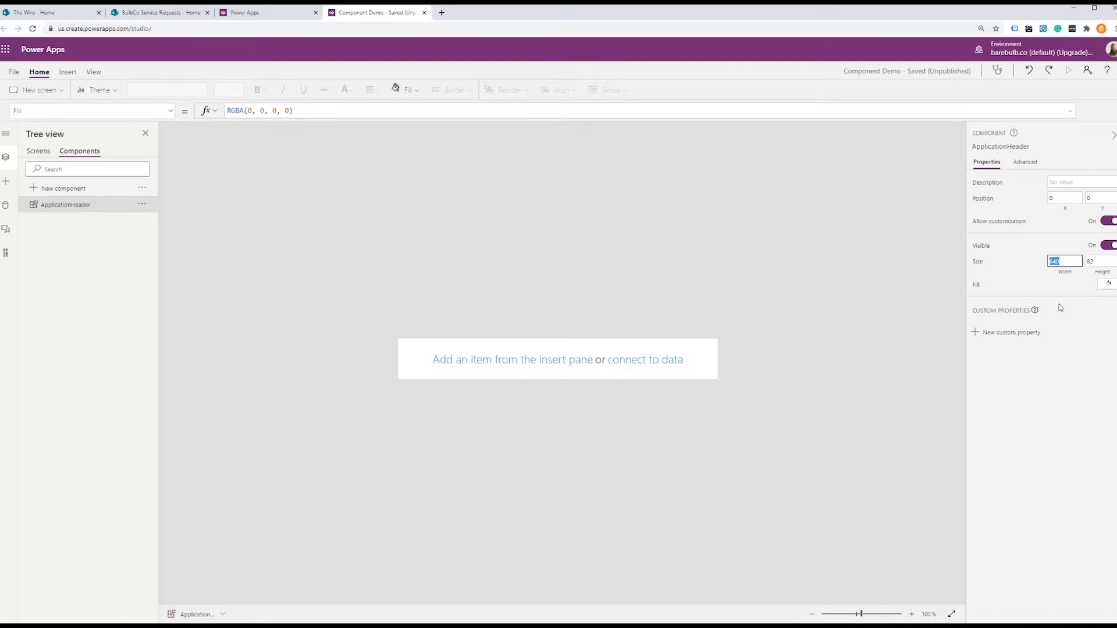
type("640")
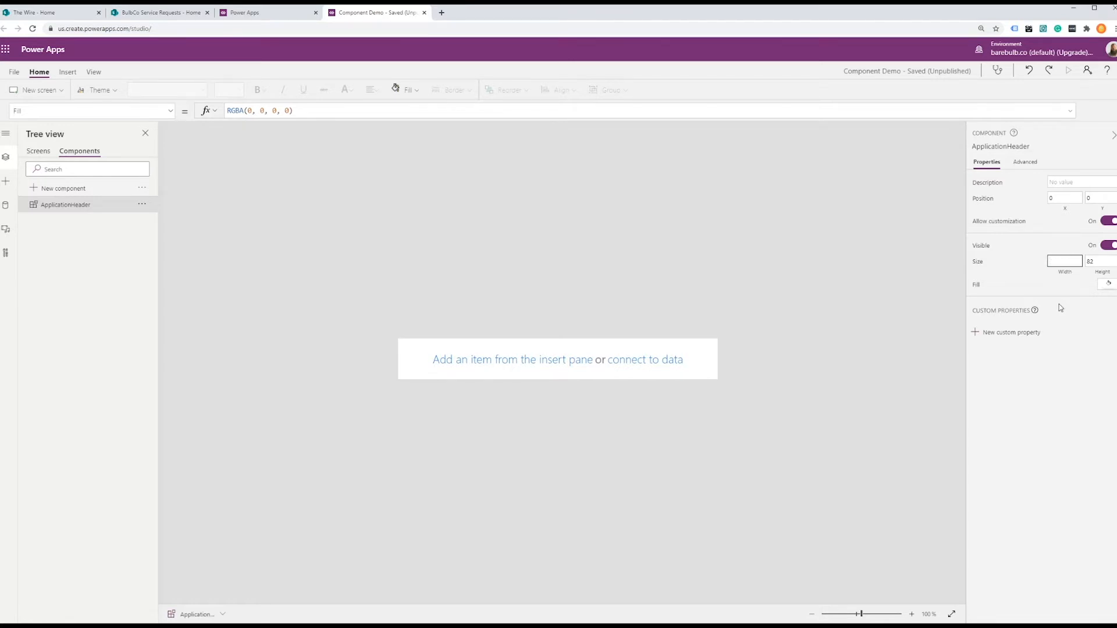
left_click(1025, 162)
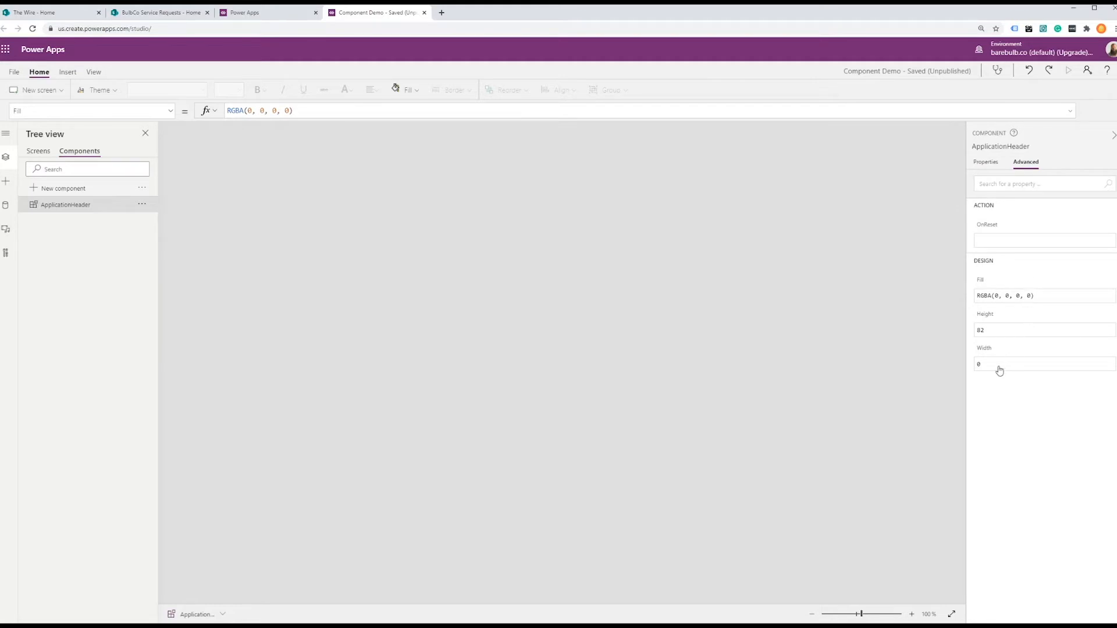
type("App.Width")
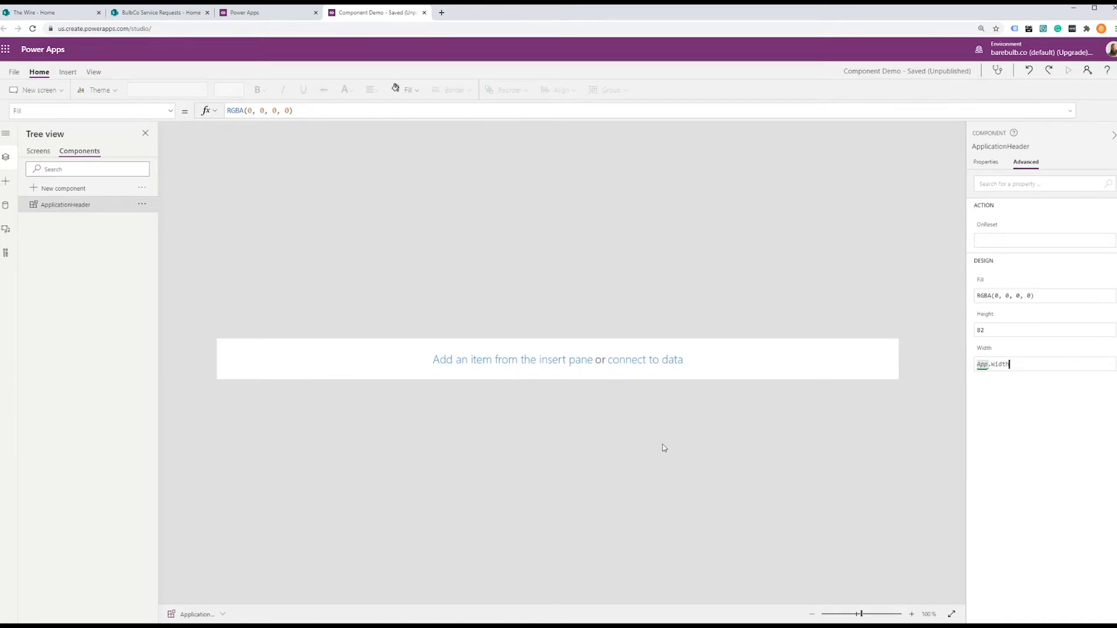
mouse_move(783, 488)
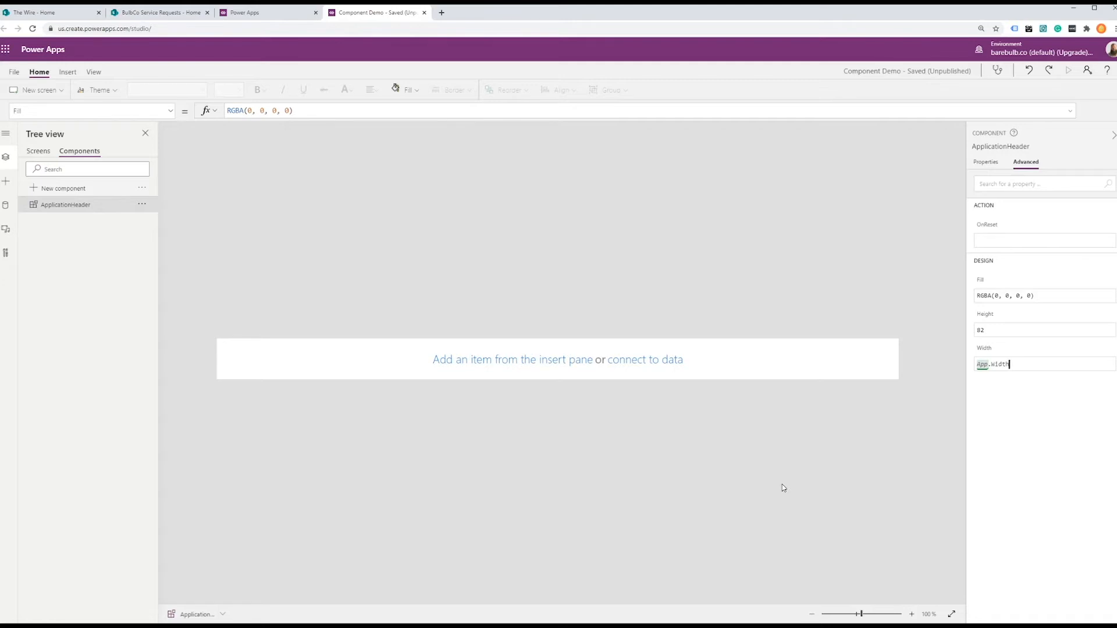
mouse_move(735, 482)
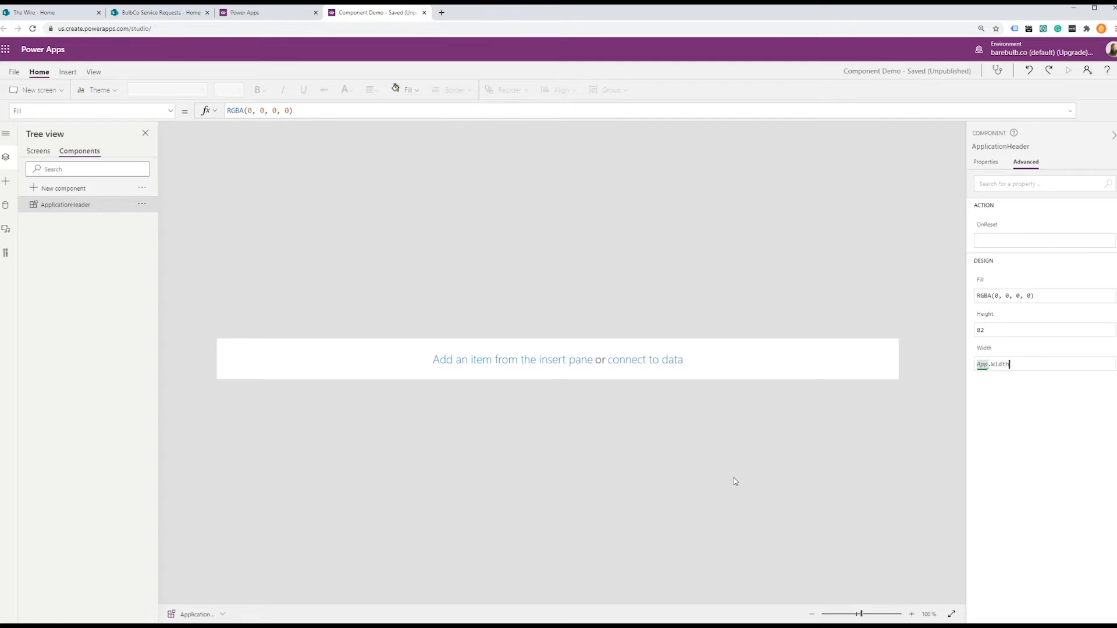
mouse_move(476, 380)
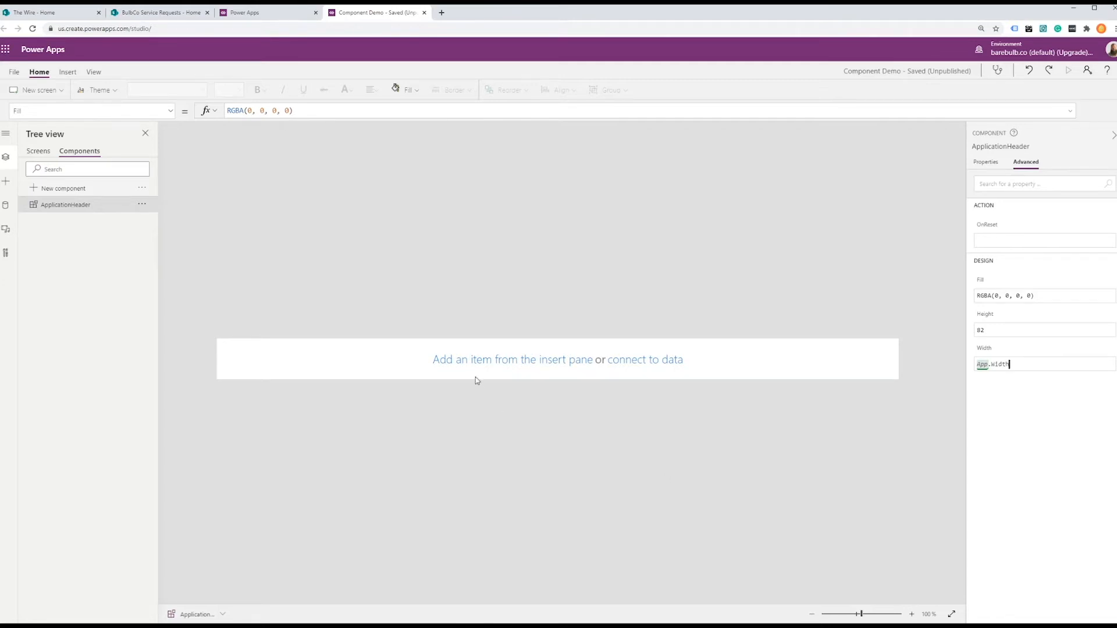
left_click(986, 162)
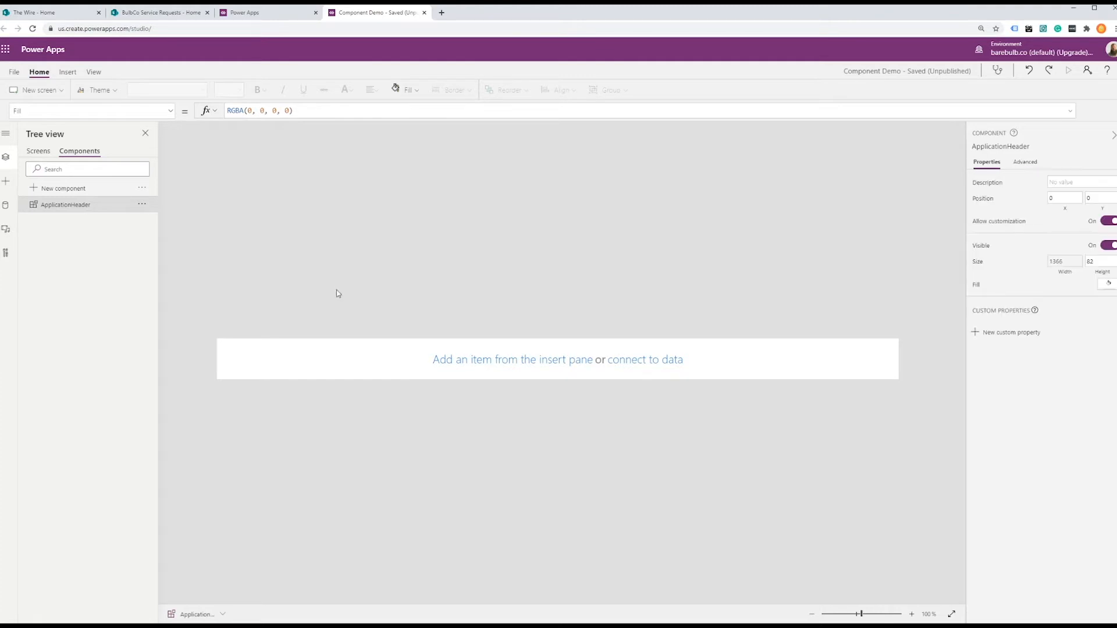
mouse_move(274, 248)
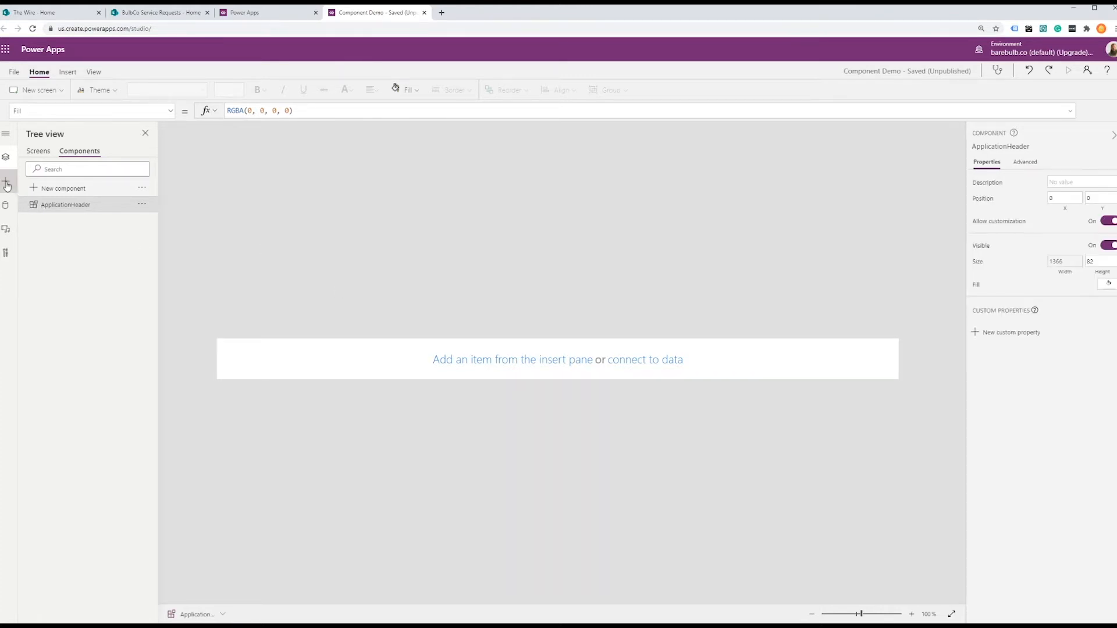
Insert an image at the header's top-left corner and set it to Bulb Logo
left_click(5, 181)
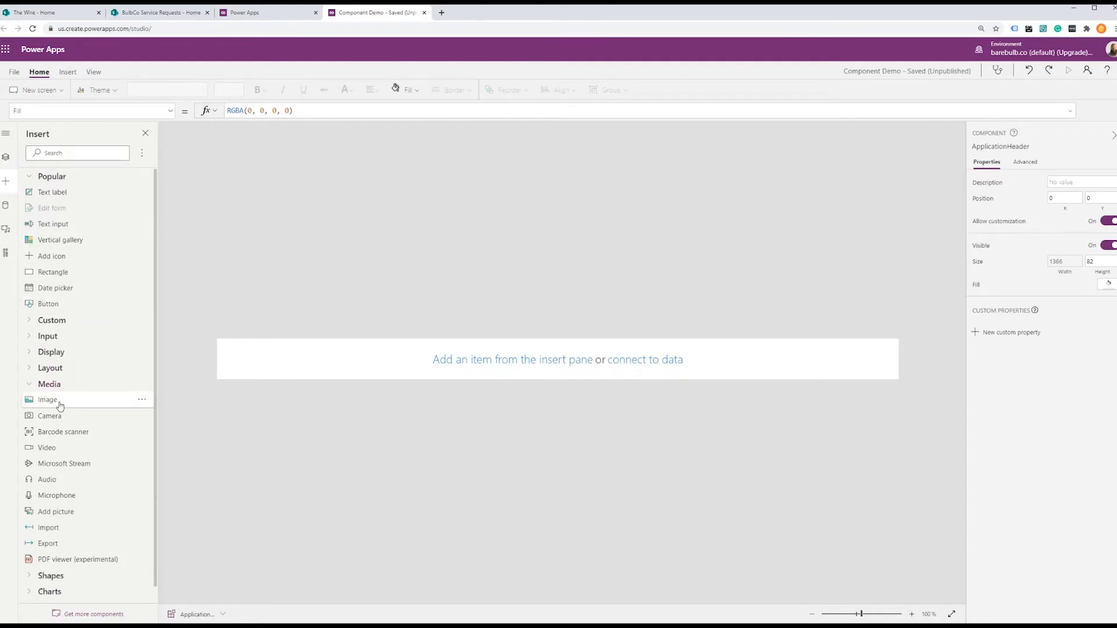
left_click(48, 400)
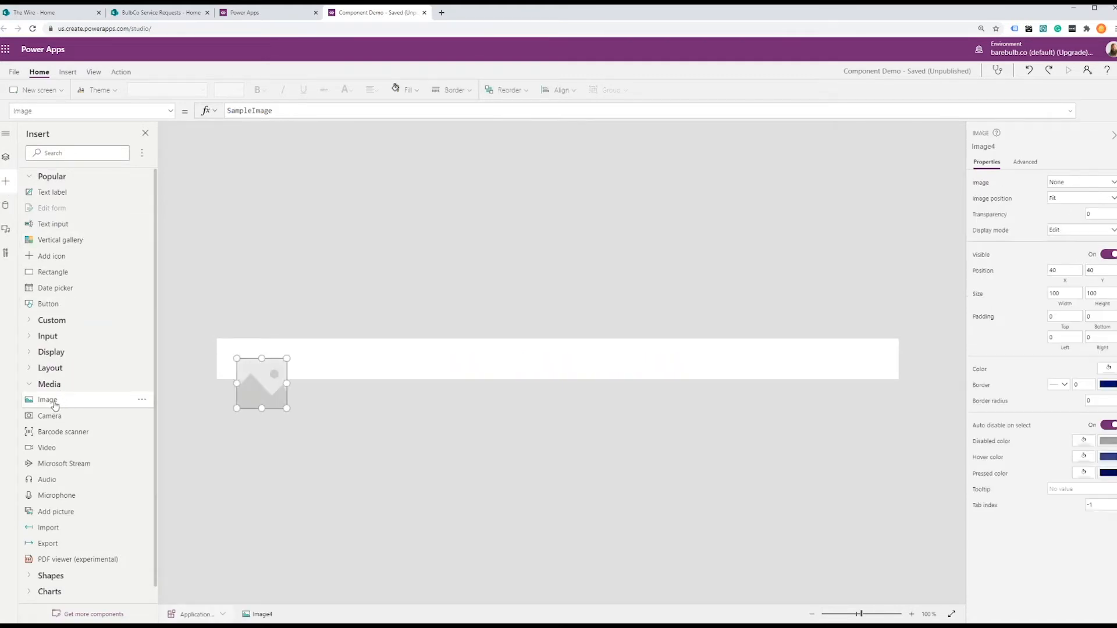
left_click_drag(261, 382, 249, 363)
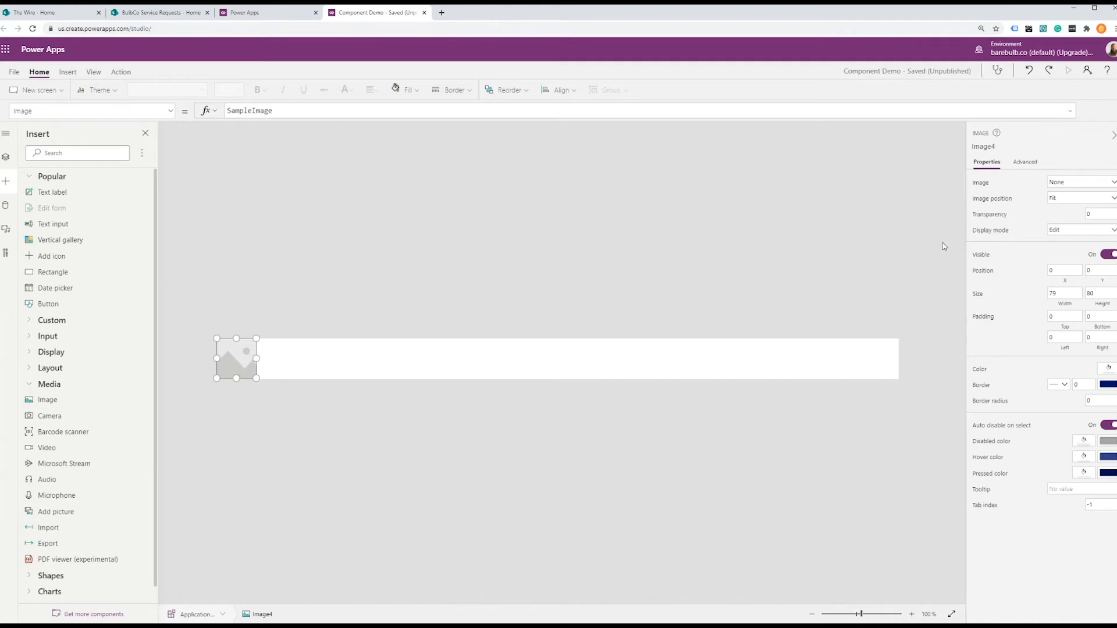
mouse_move(1073, 182)
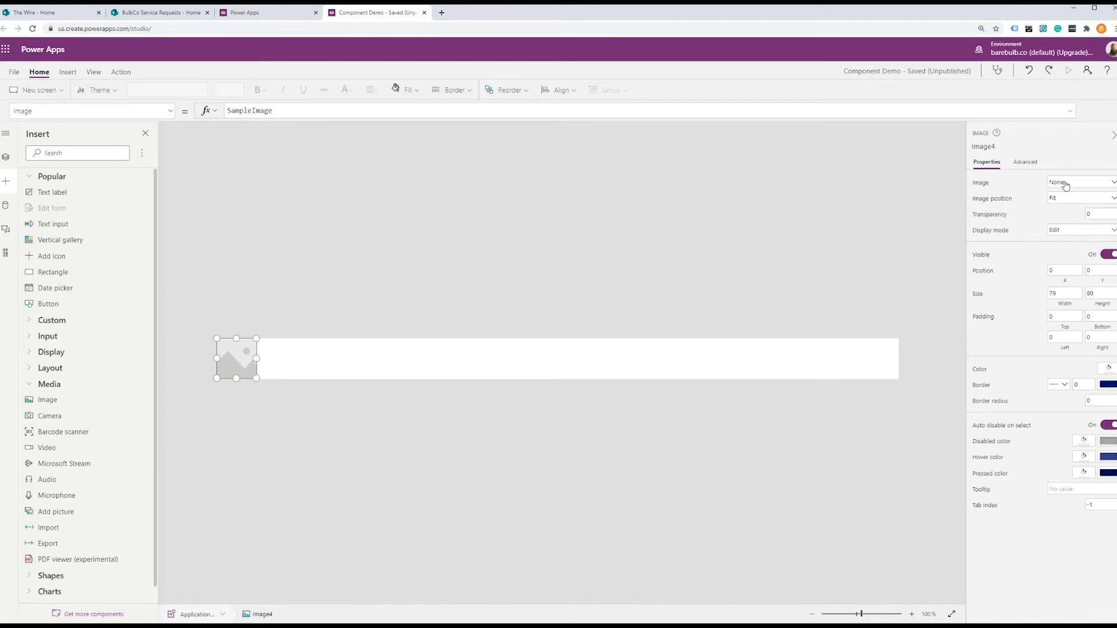
left_click(1079, 182)
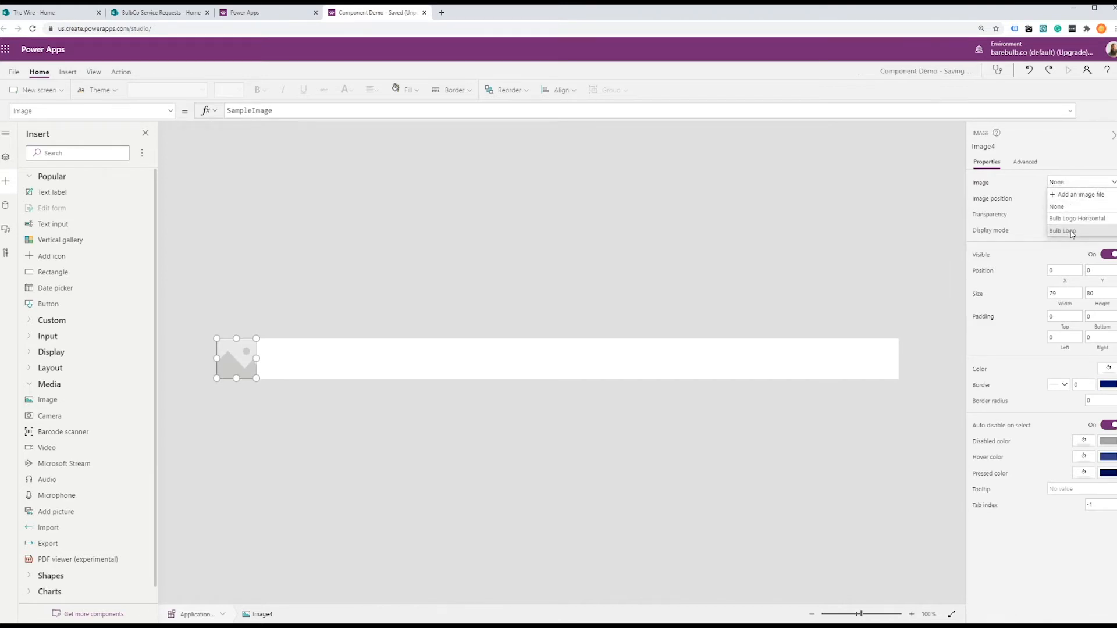
left_click(1062, 230)
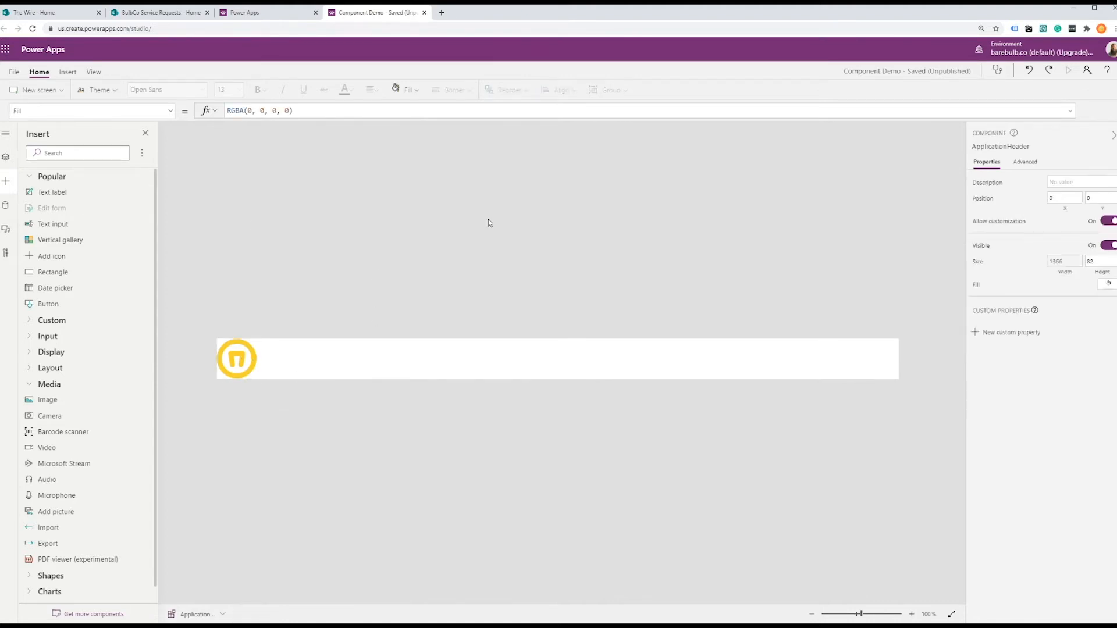
mouse_move(82, 199)
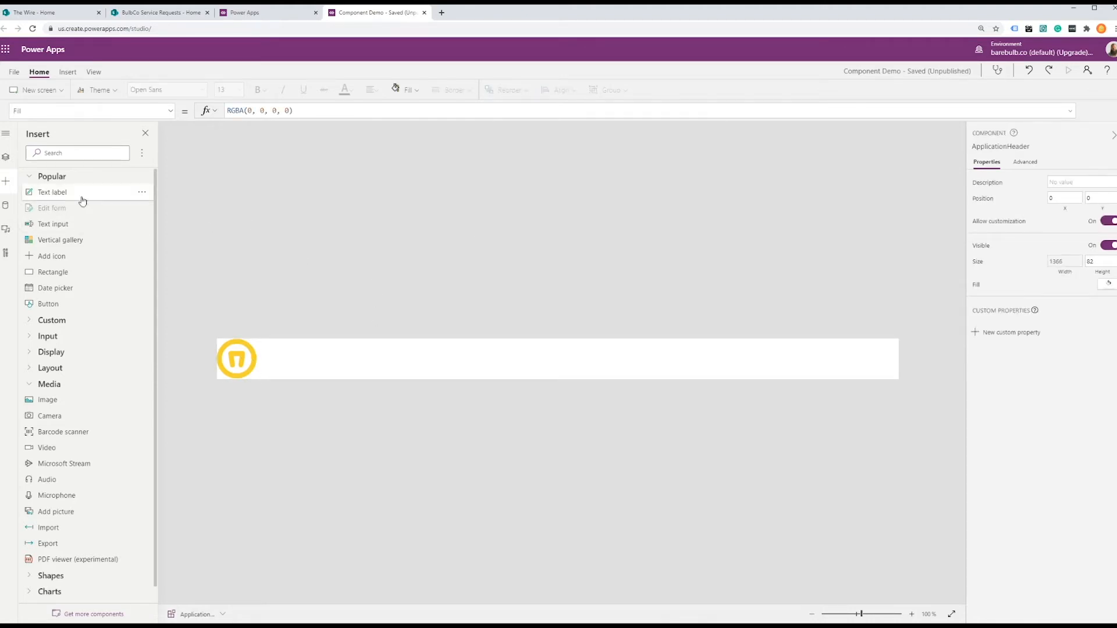
Add a widened 'Application Name' label beside the logo, font size 18, bold
left_click(53, 192)
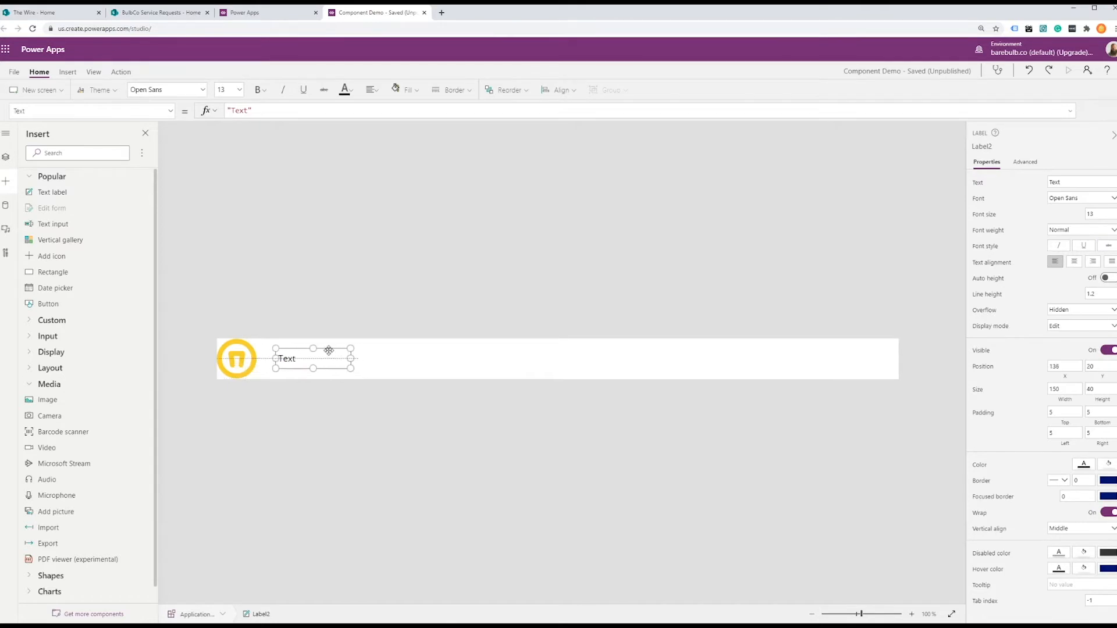
left_click_drag(349, 359, 444, 348)
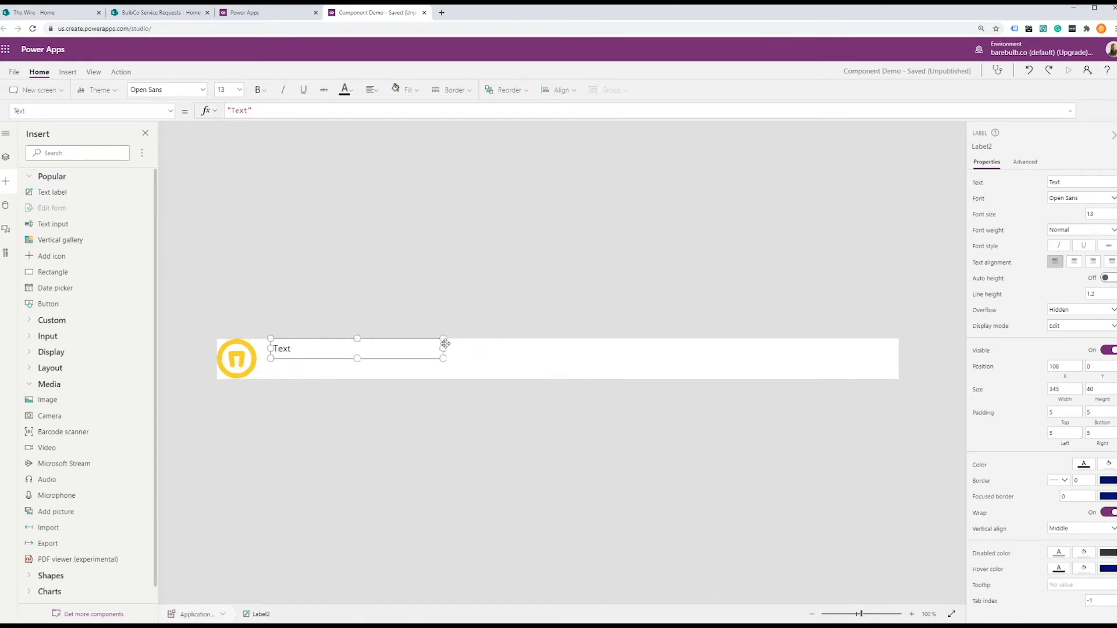
left_click_drag(443, 348, 610, 349)
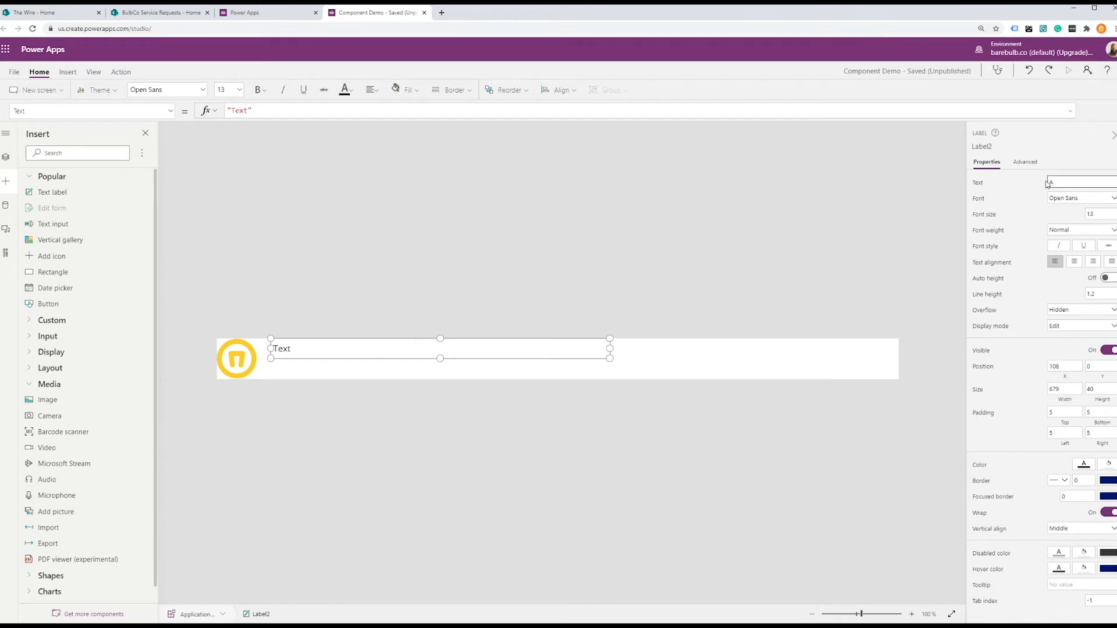
type("Application")
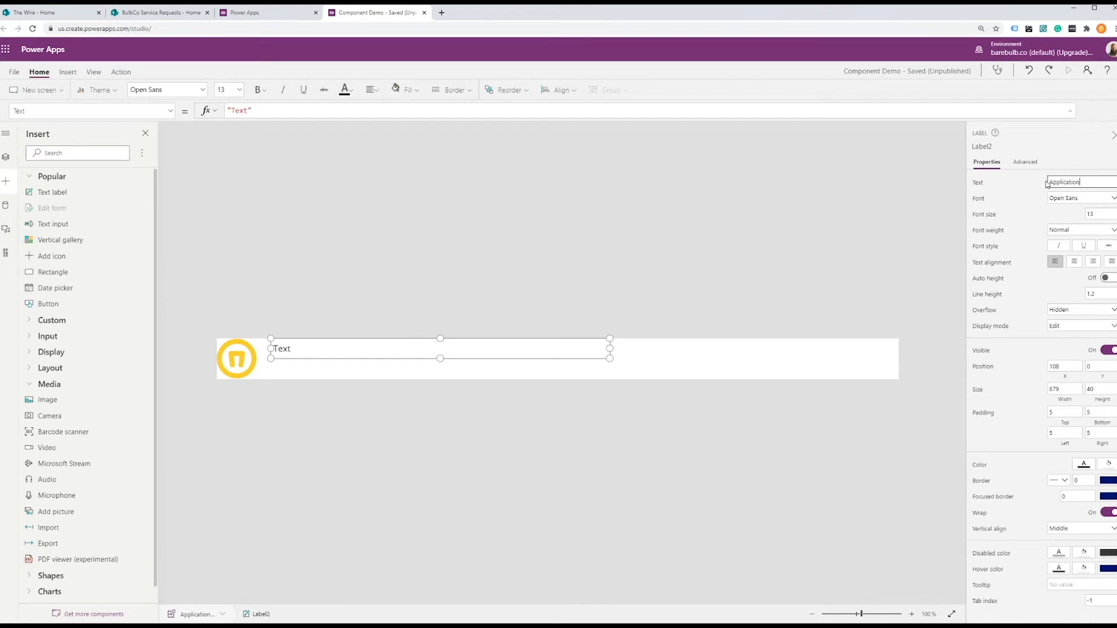
type("Application Name")
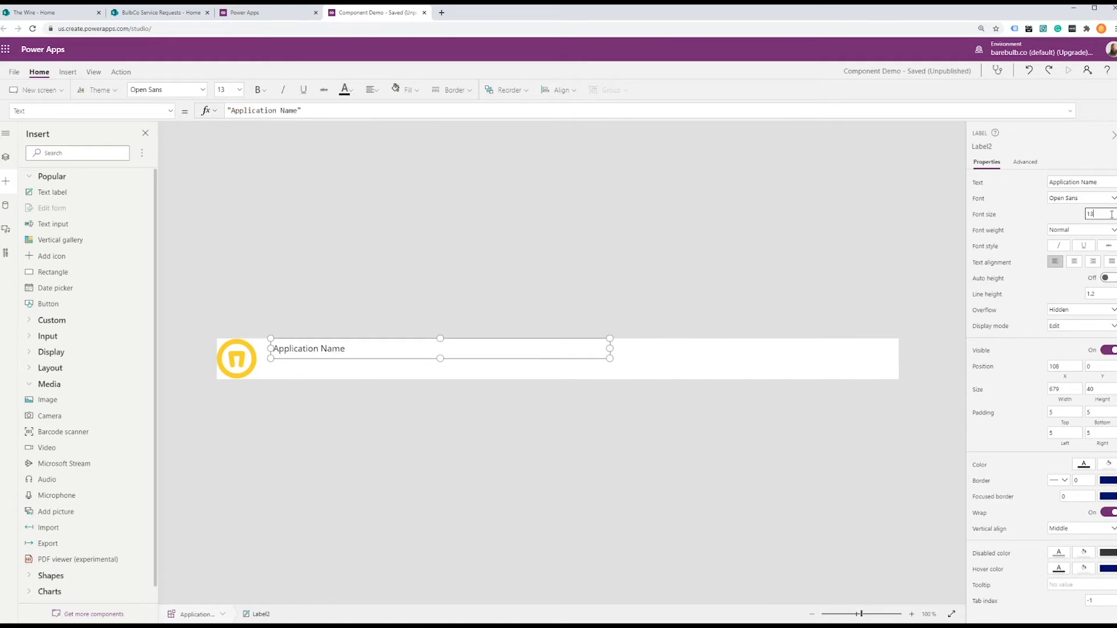
type("18")
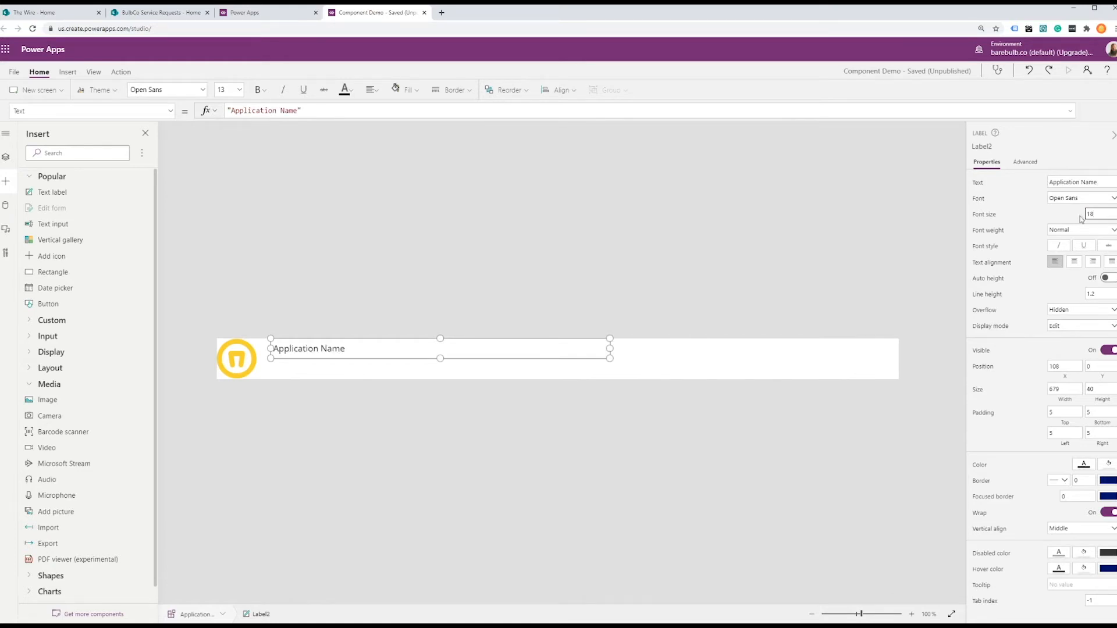
left_click(1081, 229)
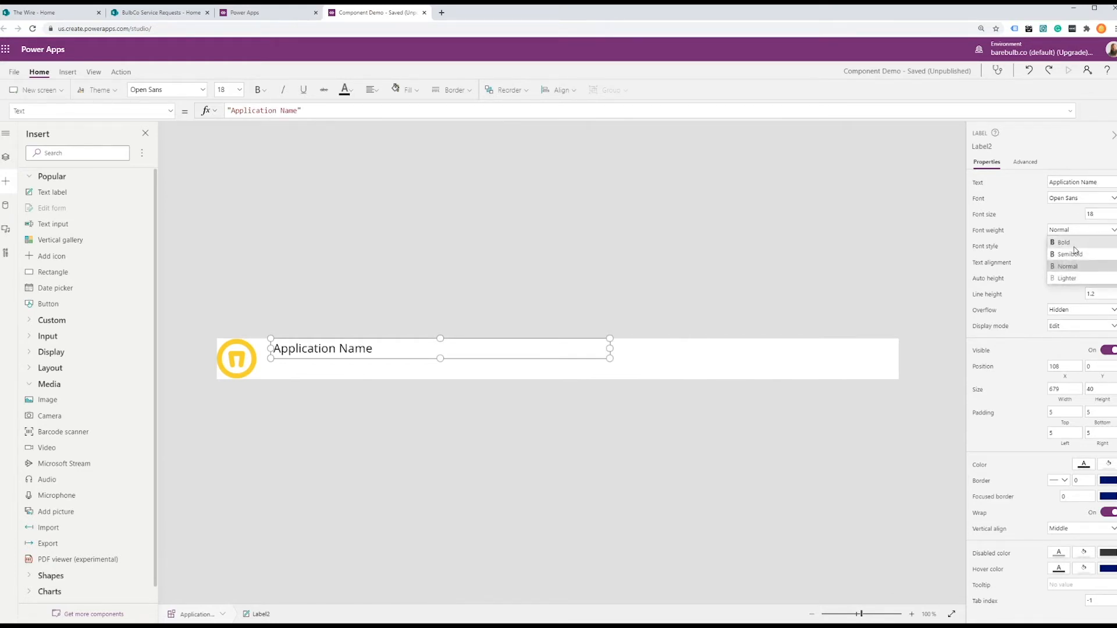
left_click(1063, 242)
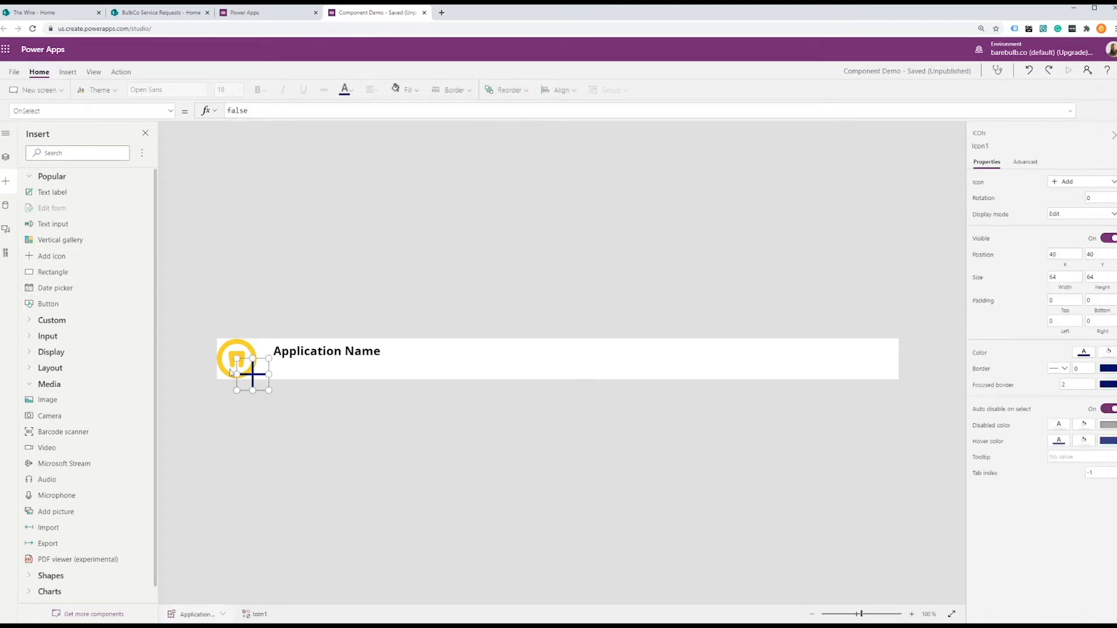
Move the icon to the header's right end, make it Cancel, and set OnSelect to Exit()
left_click_drag(253, 374, 882, 358)
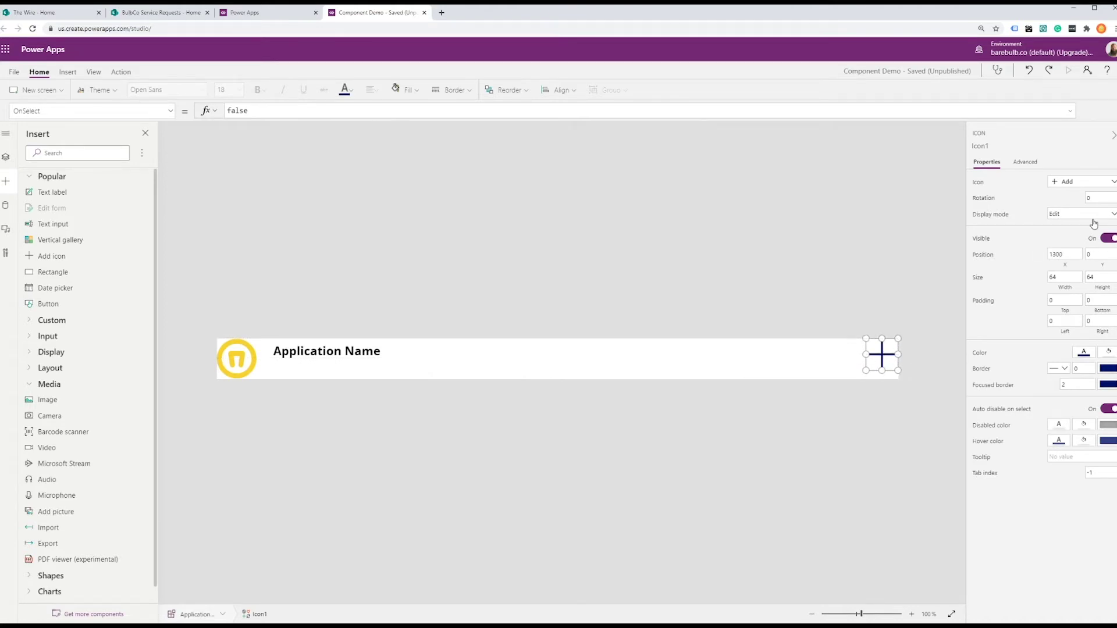
left_click(1081, 182)
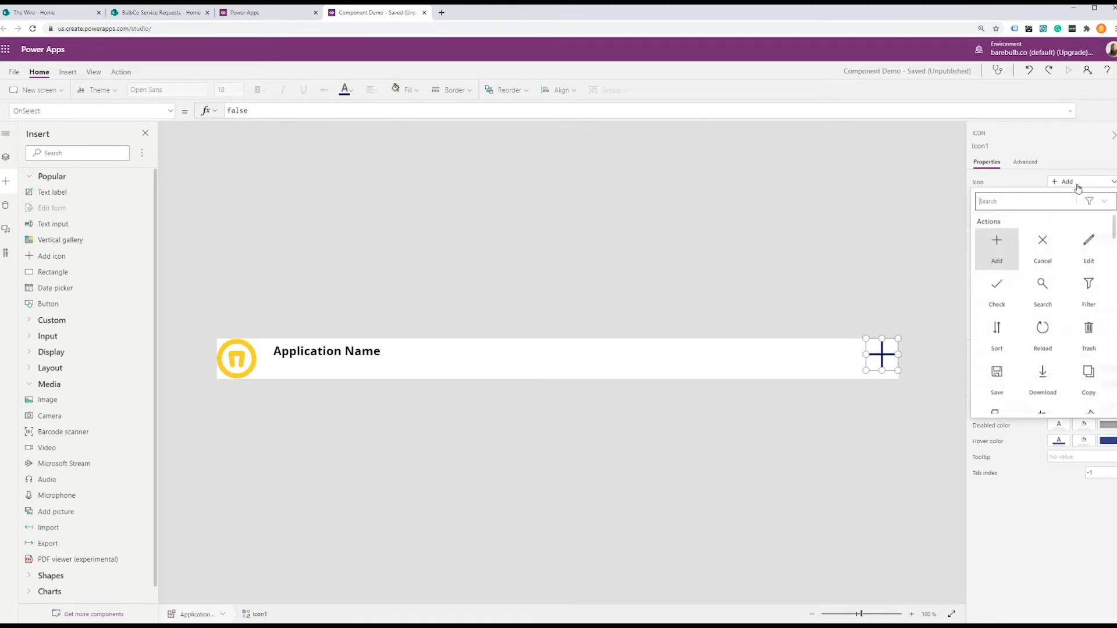
left_click(1042, 246)
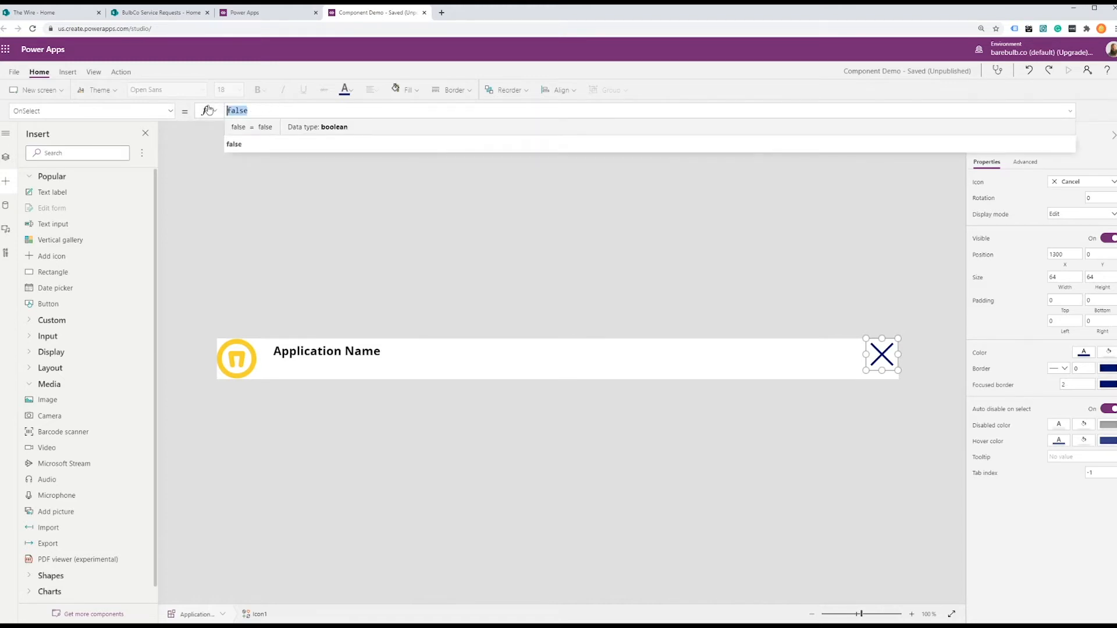
type("Exit")
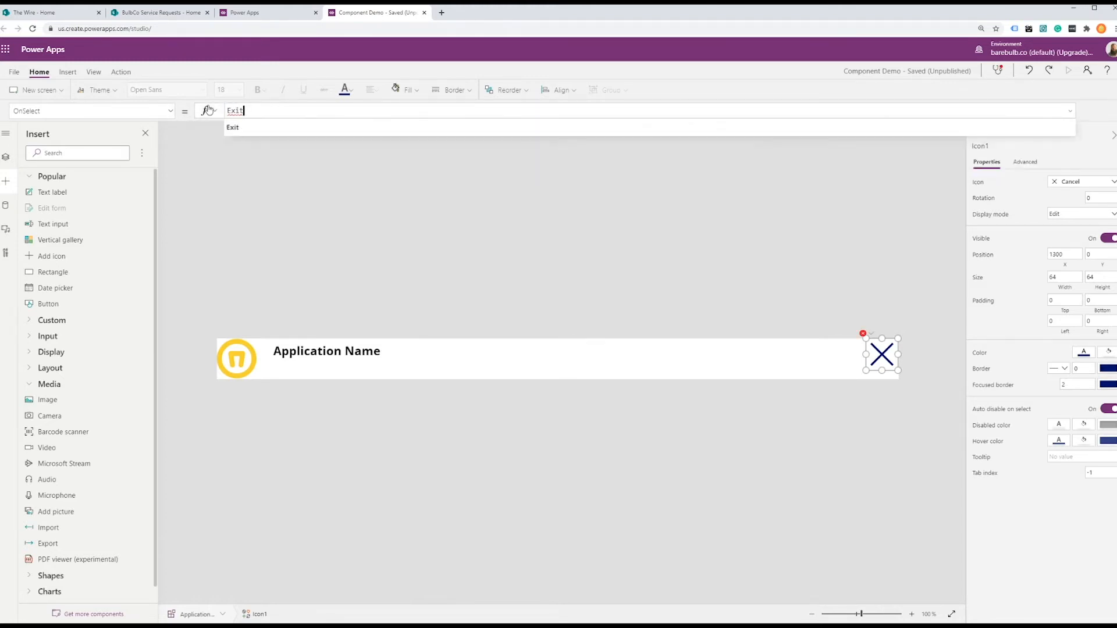
left_click(232, 128)
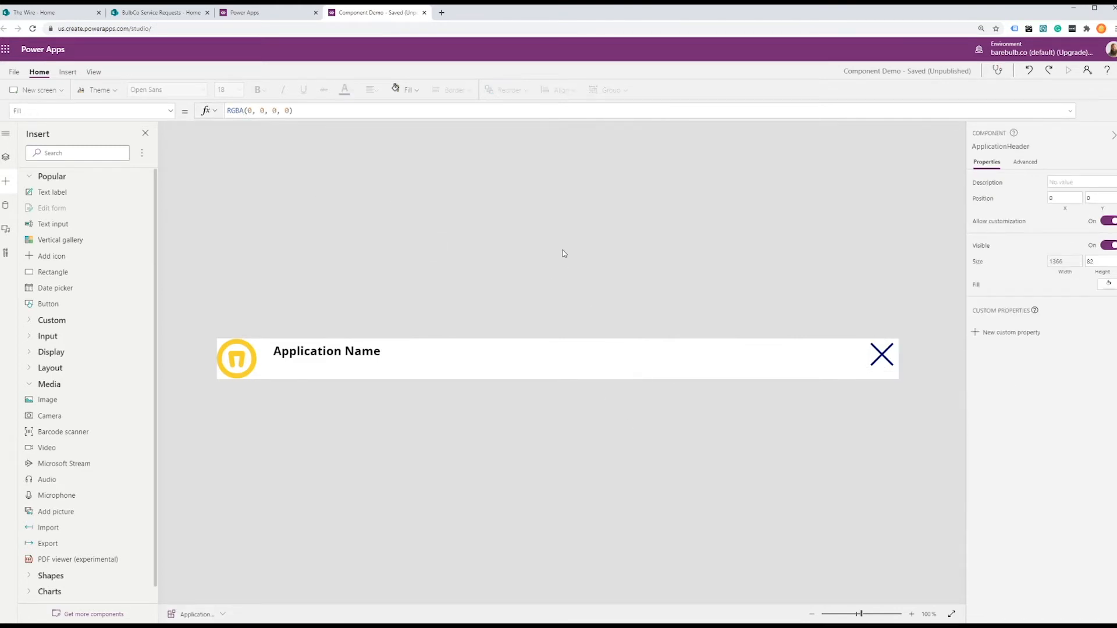
mouse_move(242, 360)
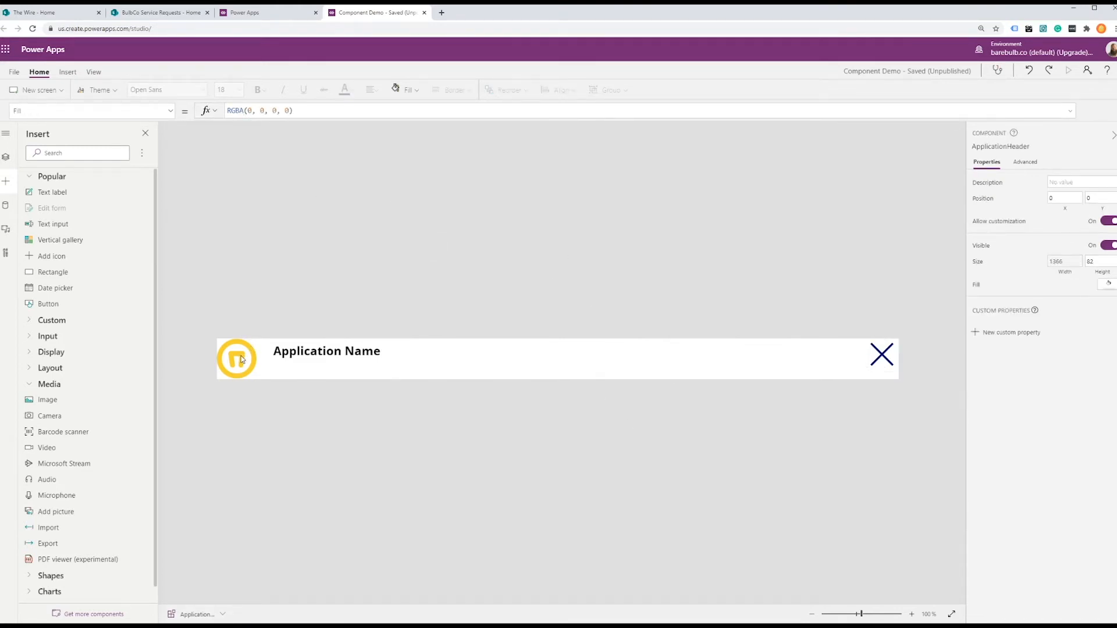
Give the Bulb Logo image a padding of 10
left_click(236, 358)
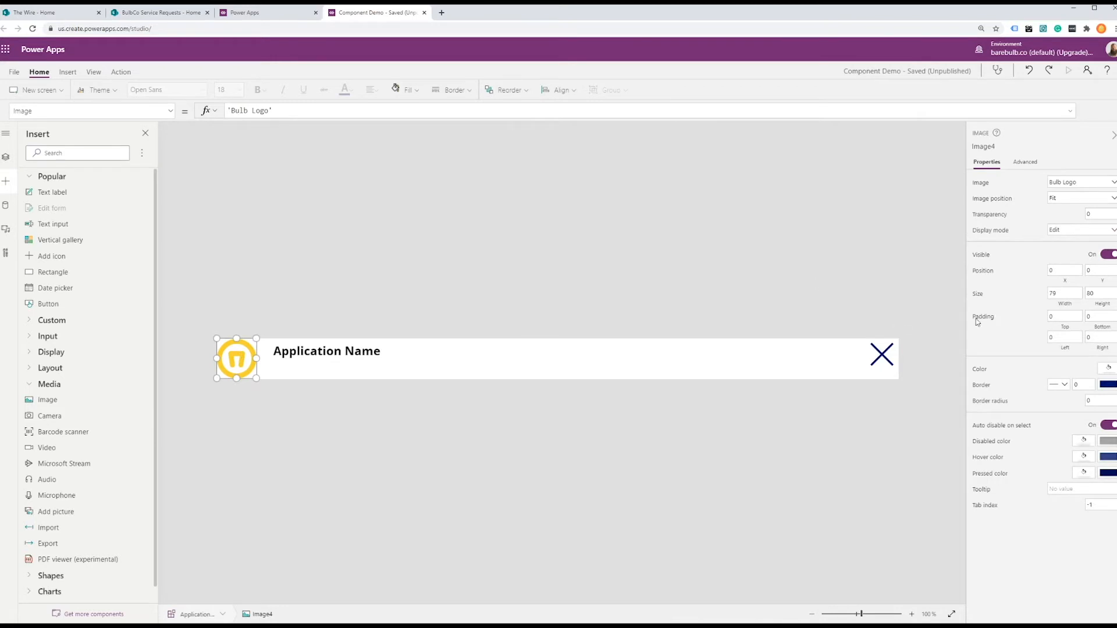
left_click(1063, 316)
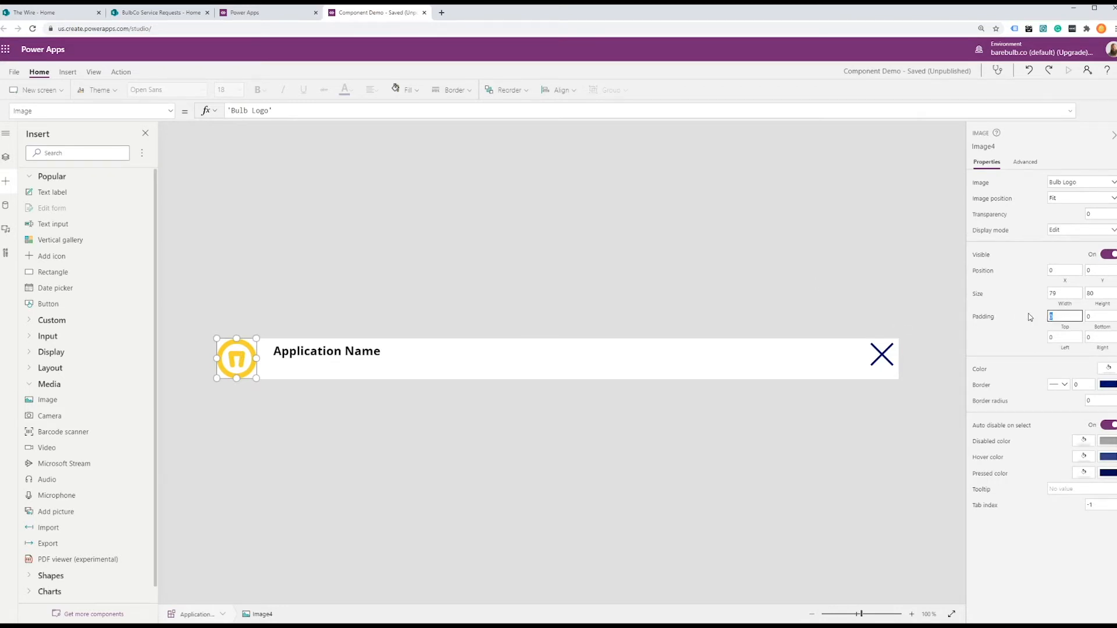
type("10")
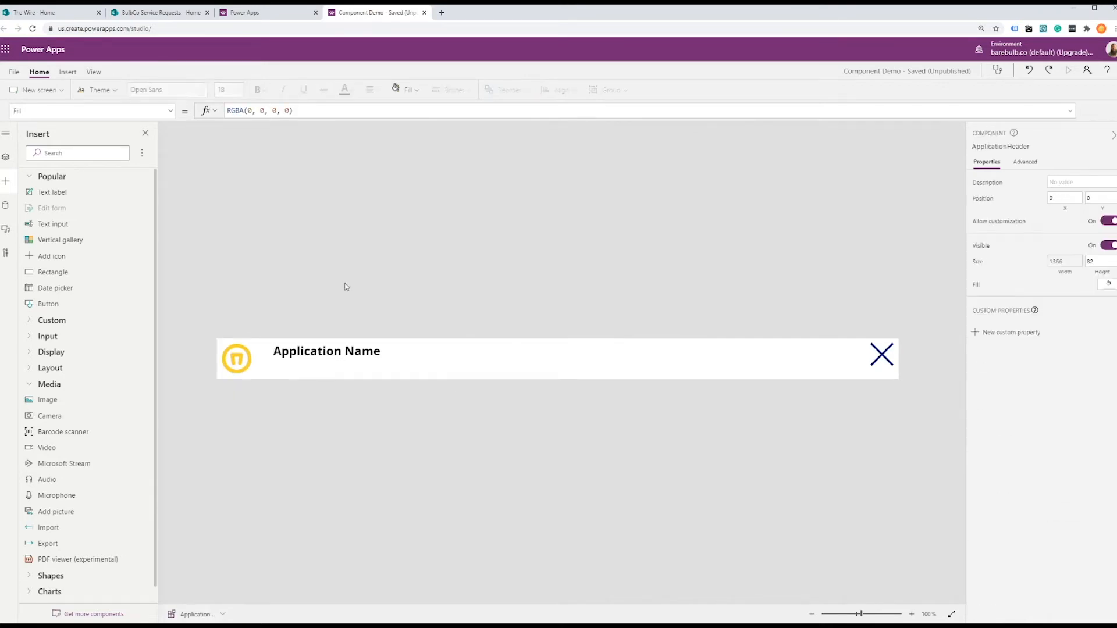
mouse_move(326, 286)
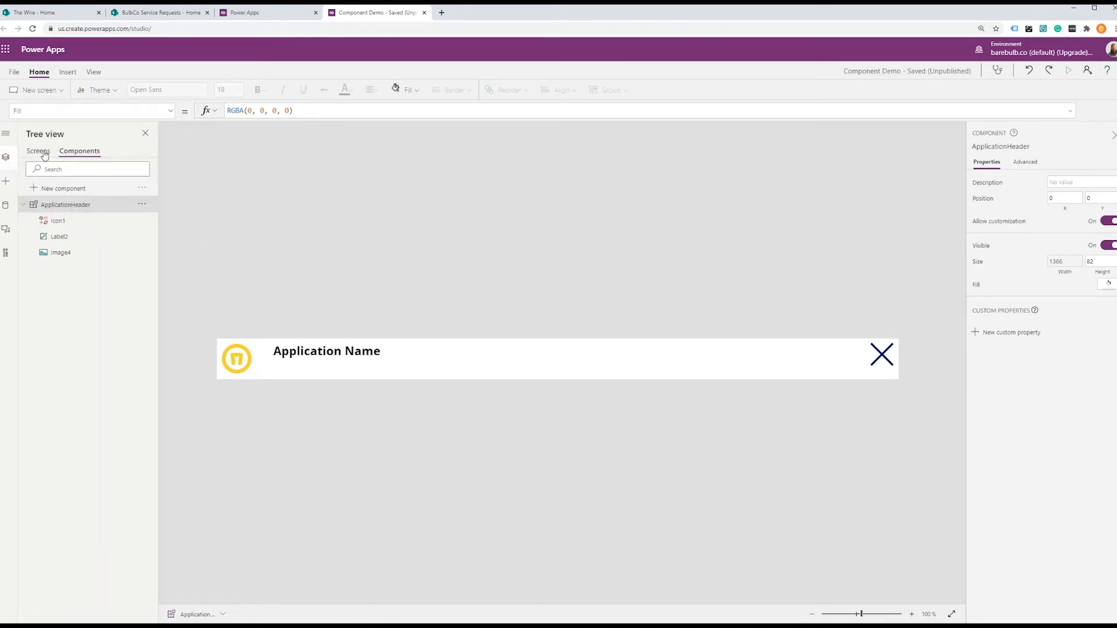
Switch the Tree view to Screens and select ServiceRequestListScreen
left_click(38, 150)
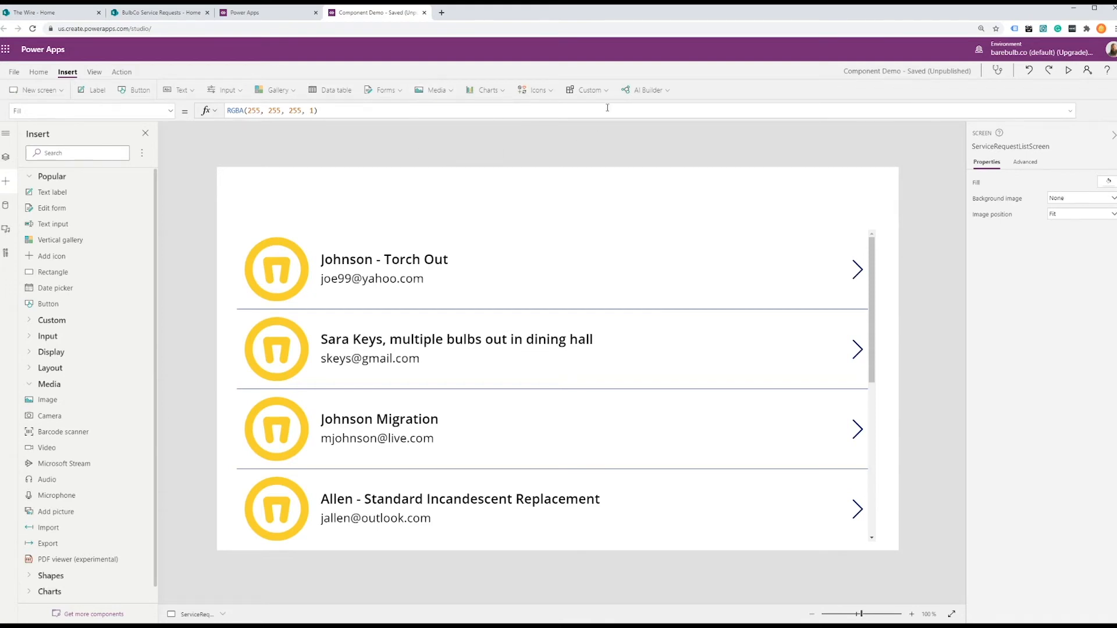
Add ApplicationHeader from the Custom insert list onto ServiceRequestListScreen
left_click(586, 89)
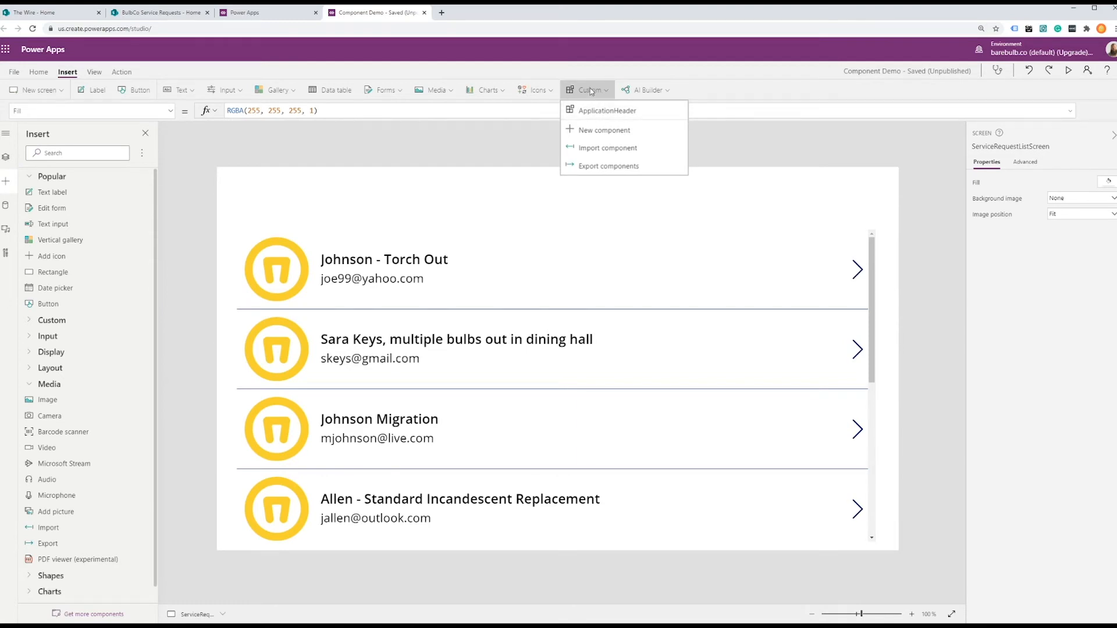
mouse_move(603, 115)
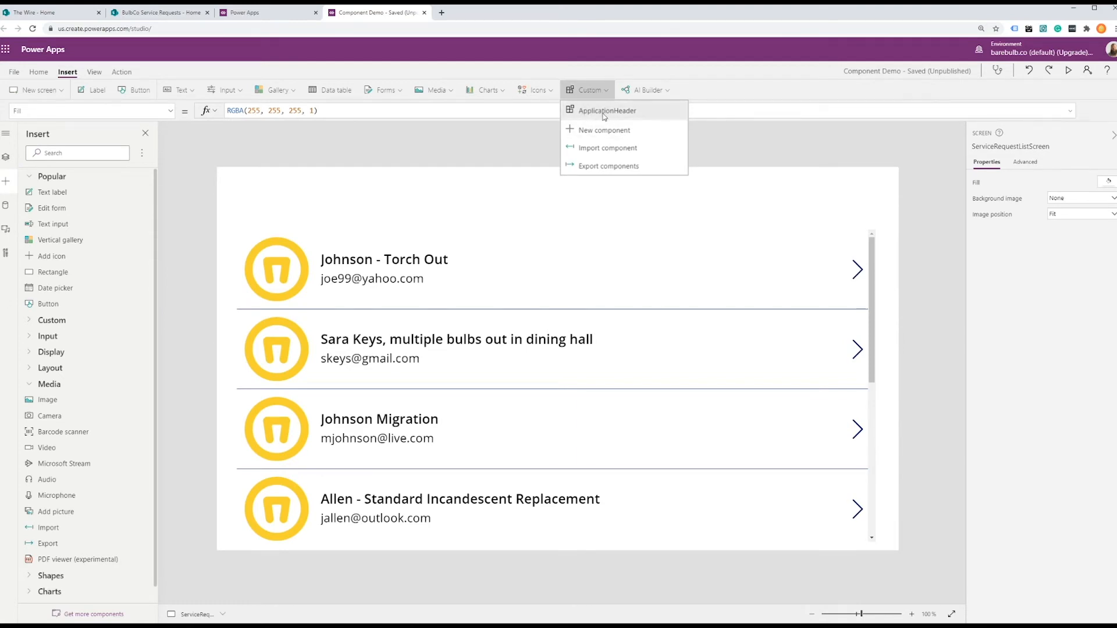
left_click(606, 110)
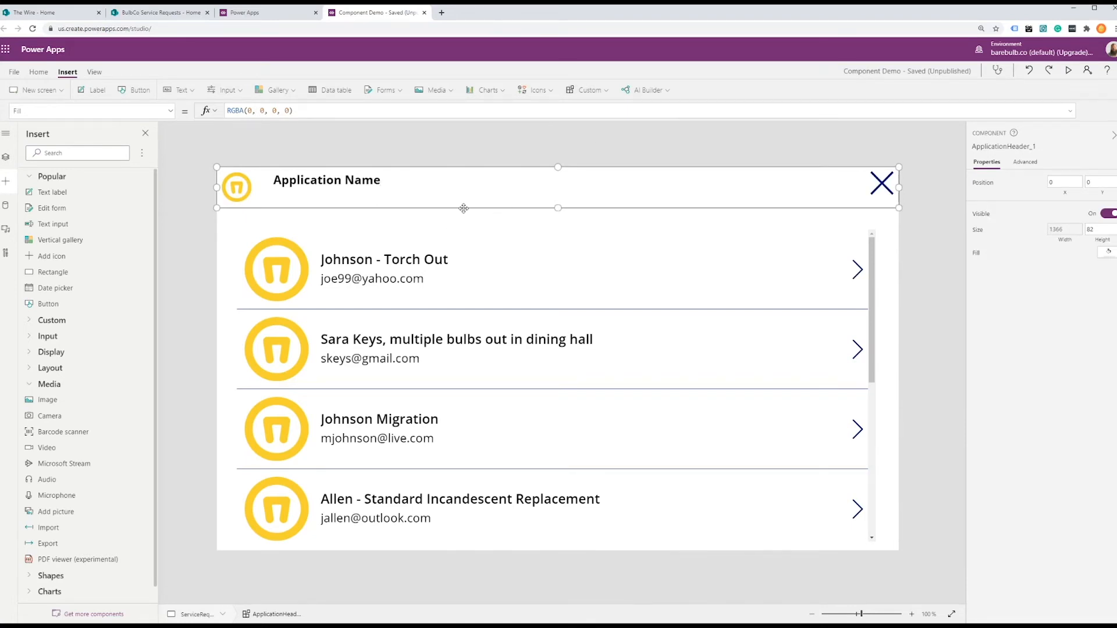
mouse_move(507, 202)
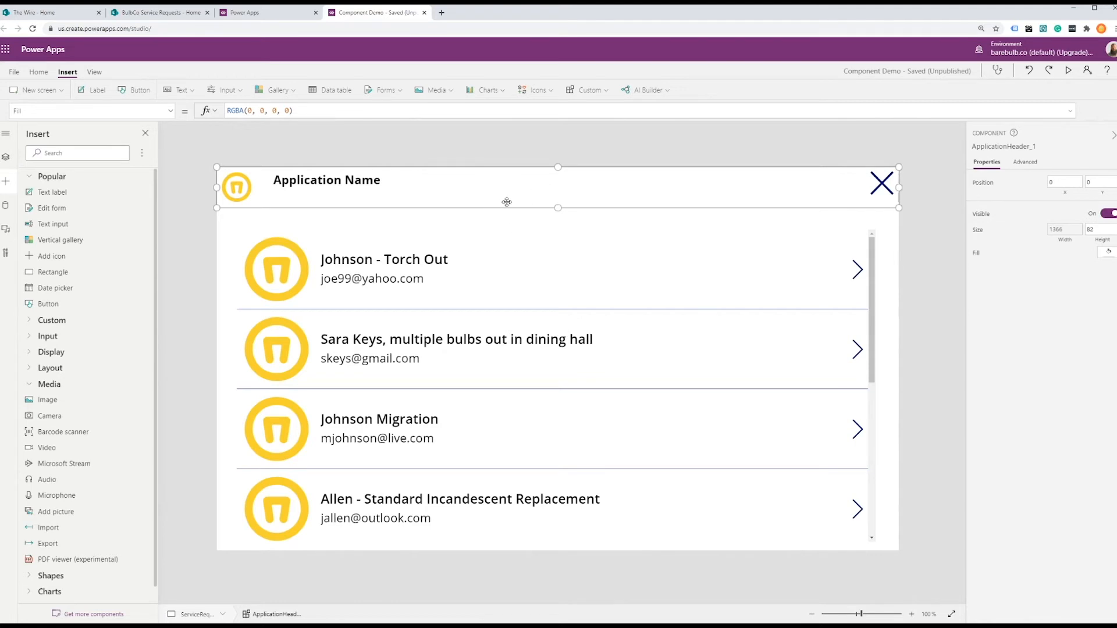
mouse_move(52, 224)
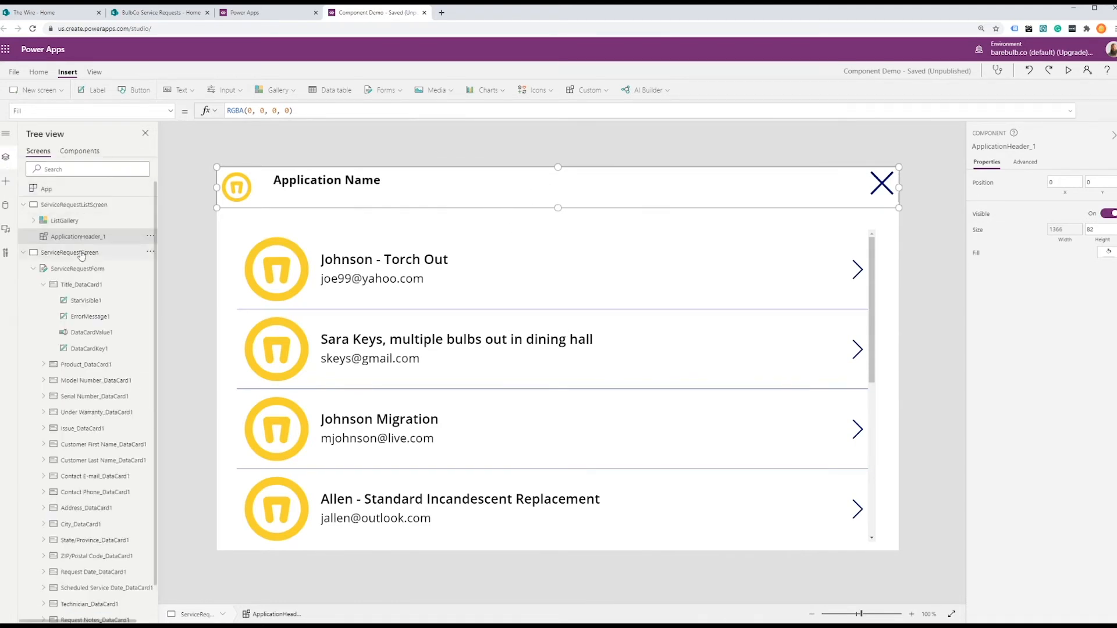
Select ServiceRequestScreen in the Tree view to display the service request detail form
left_click(69, 252)
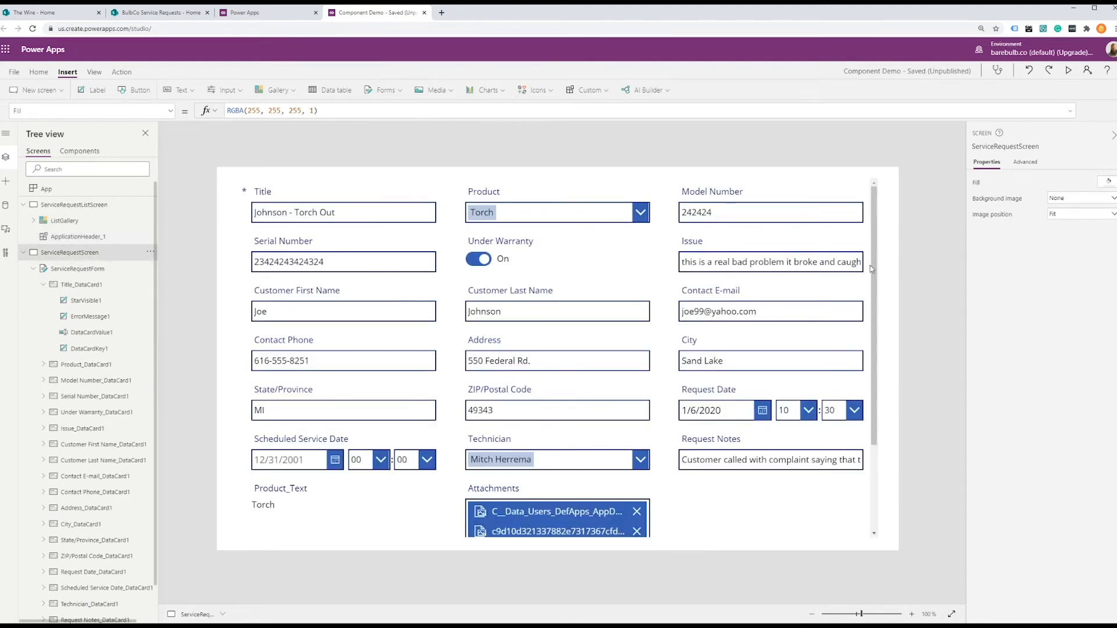
mouse_move(766, 181)
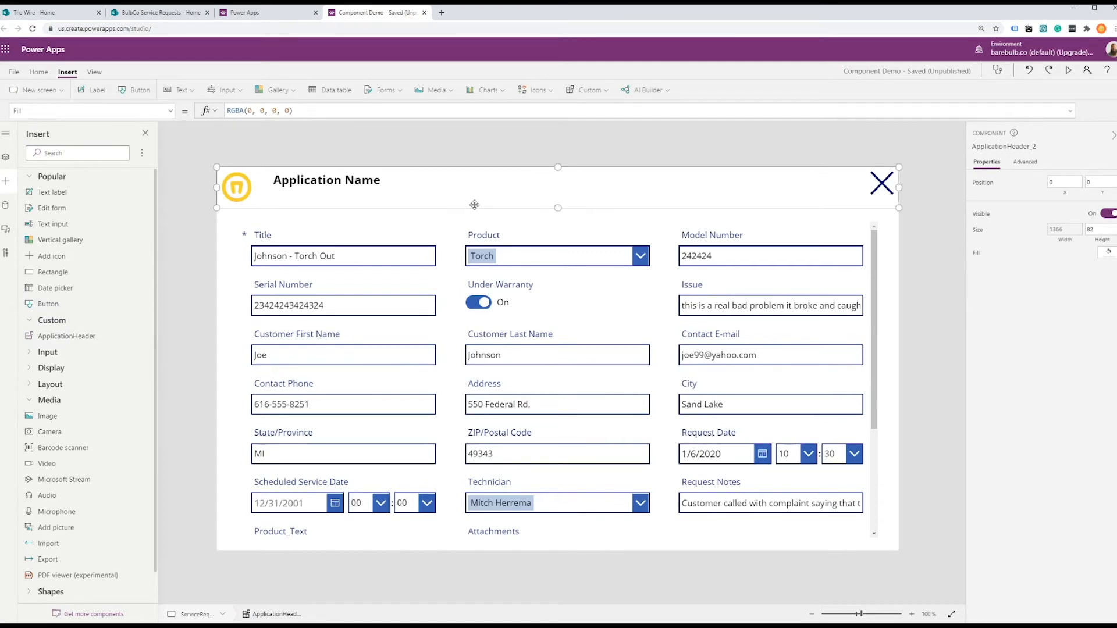
mouse_move(385, 159)
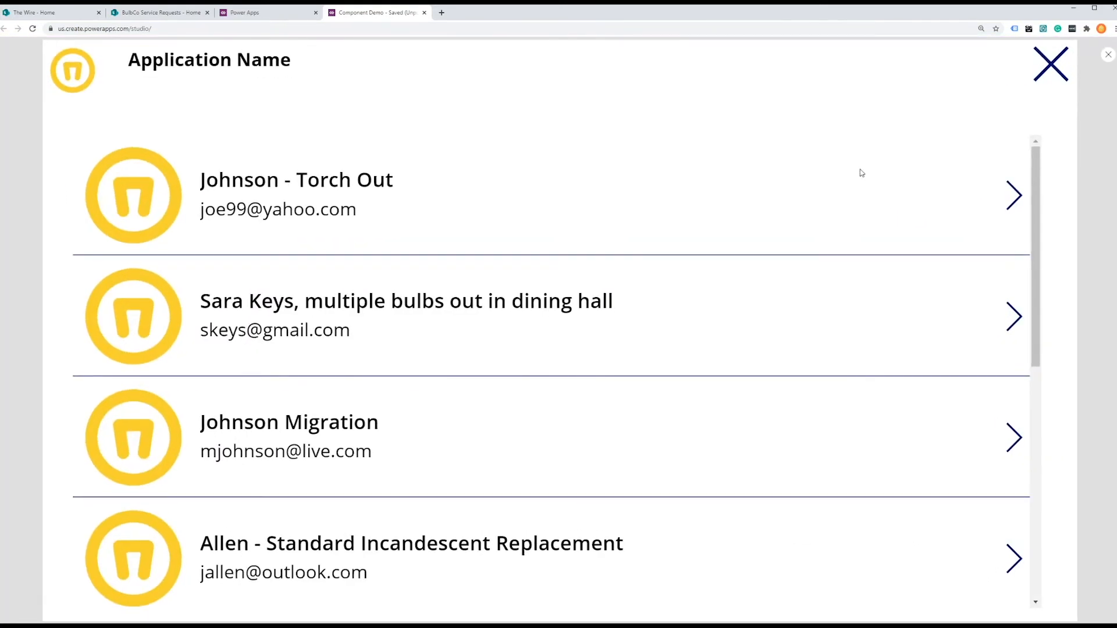
mouse_move(418, 86)
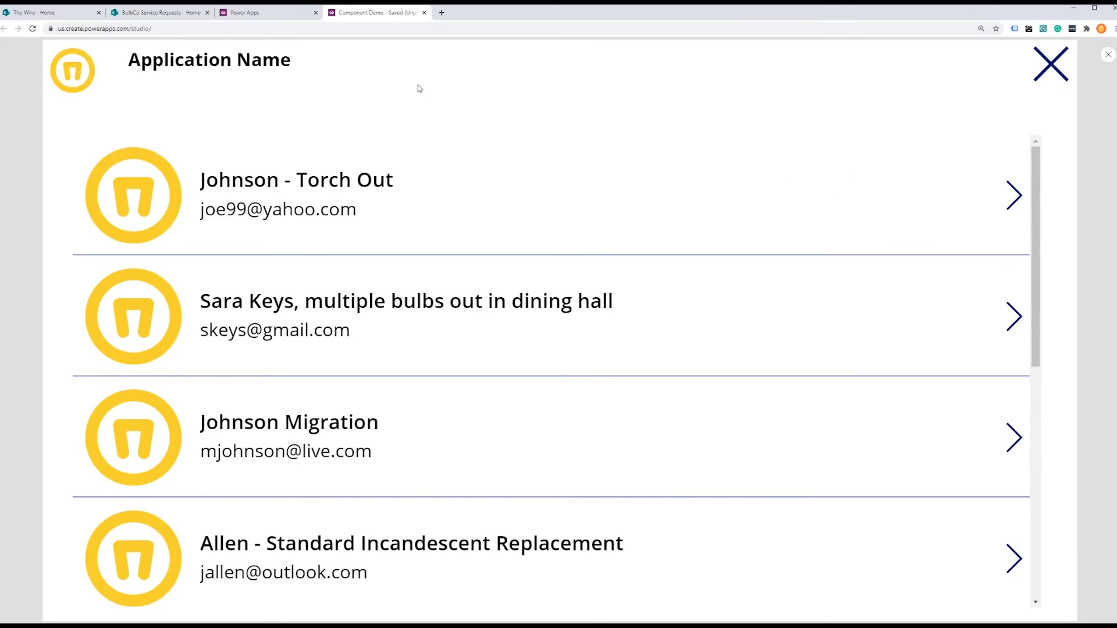
mouse_move(1016, 206)
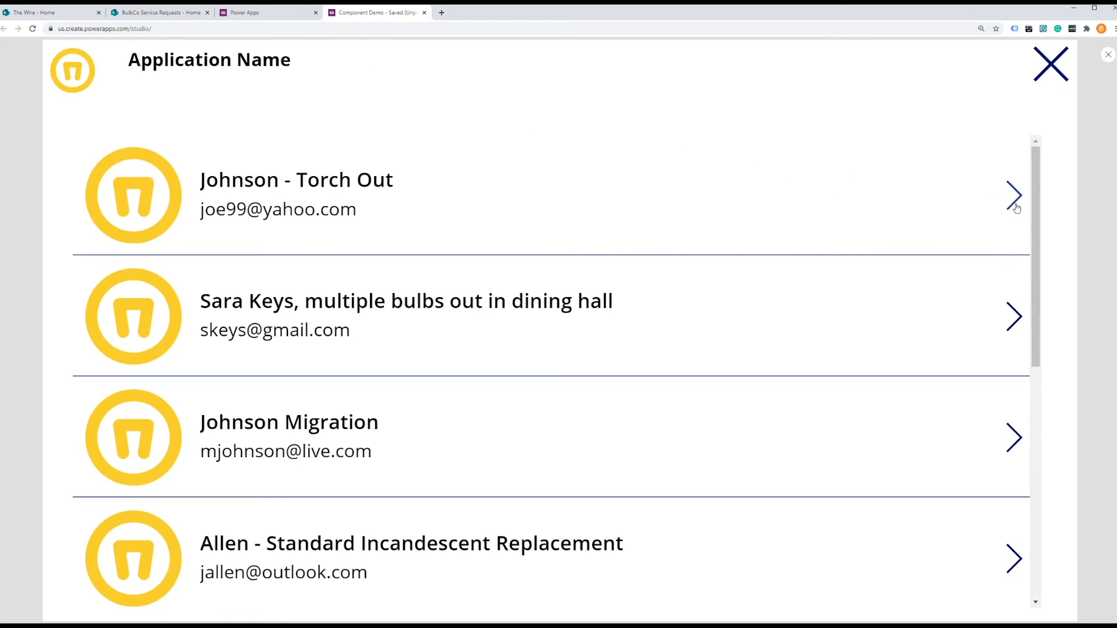
left_click(1013, 314)
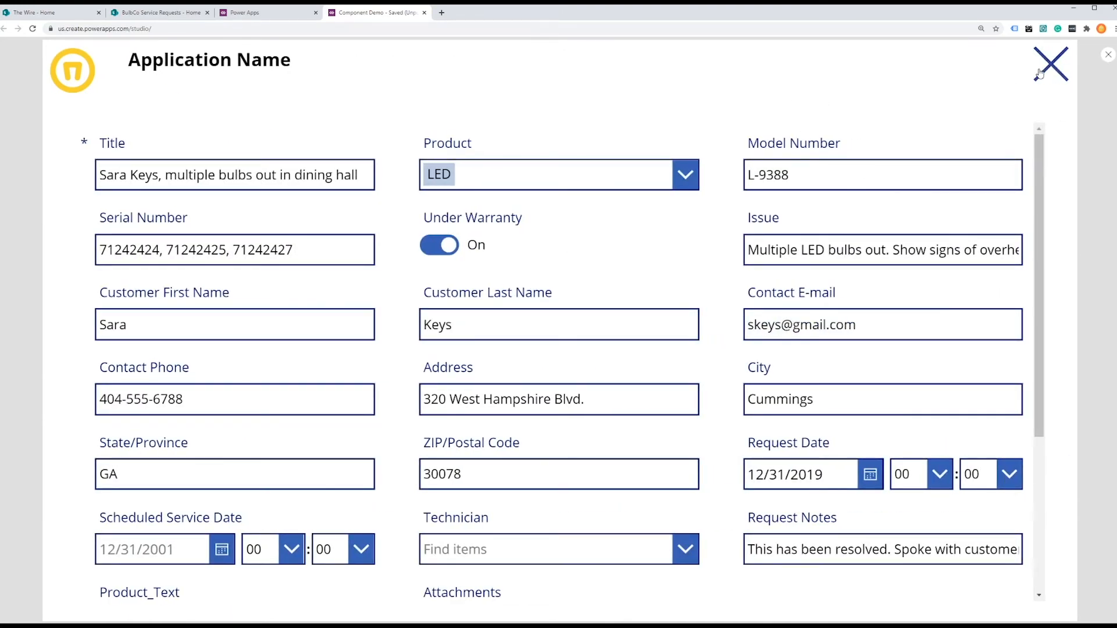
left_click(1051, 62)
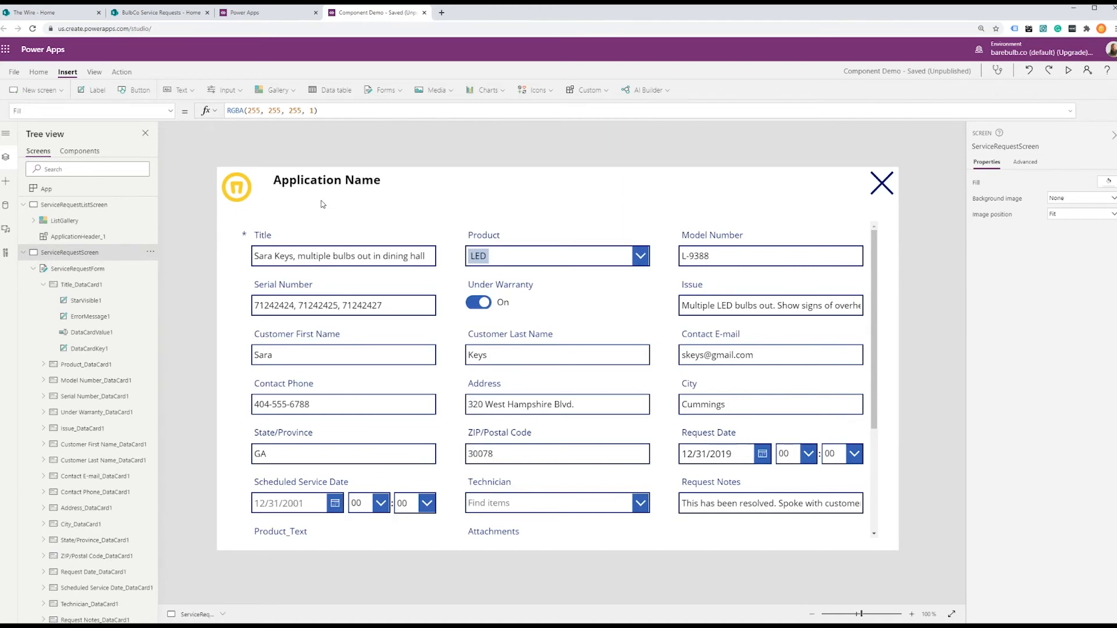
mouse_move(345, 202)
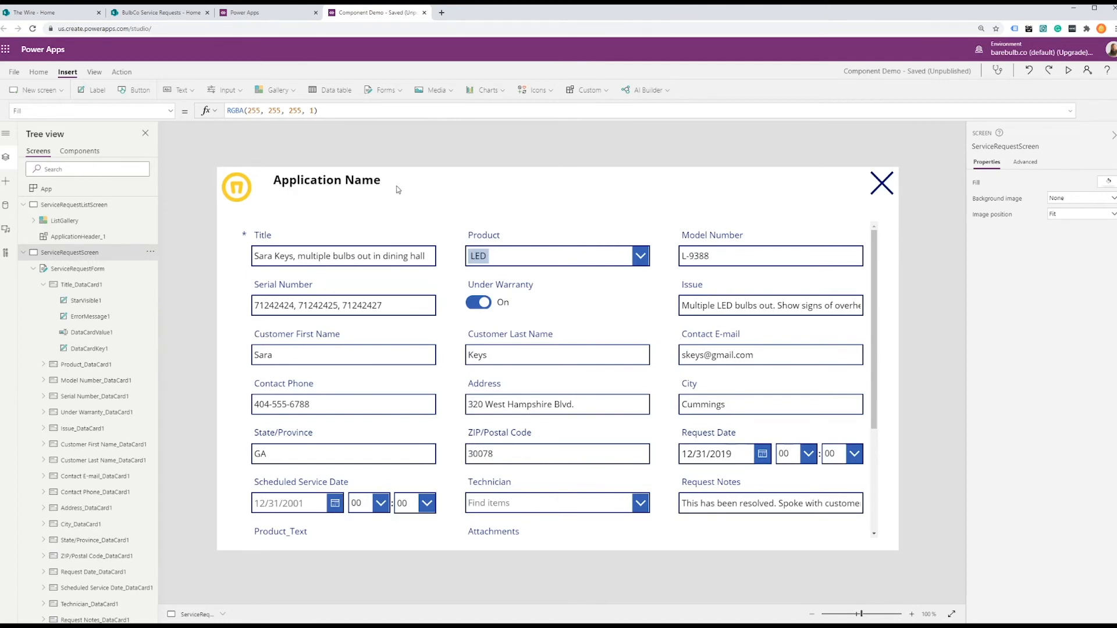
mouse_move(503, 200)
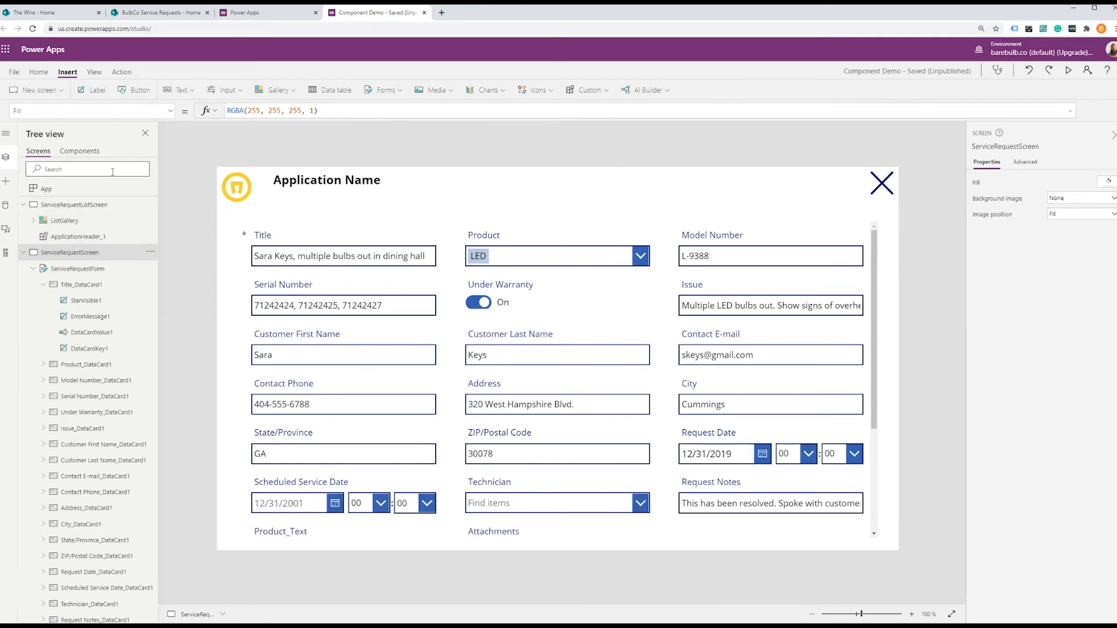
mouse_move(80, 150)
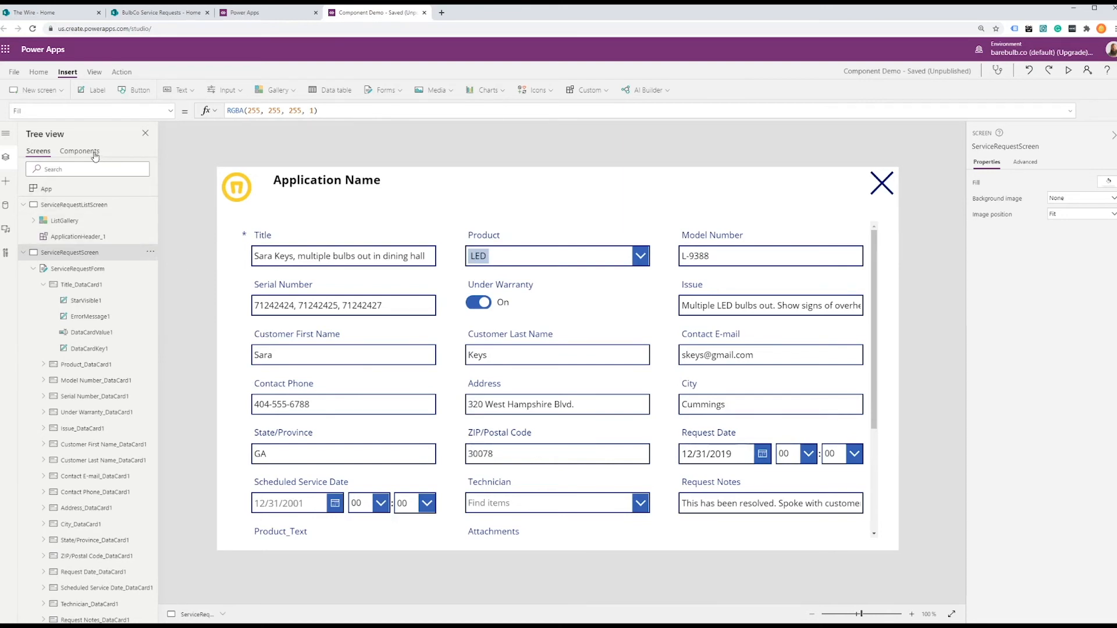
Retitle the ApplicationHeader component's label to 'BulbCo Service Request Application'
left_click(79, 151)
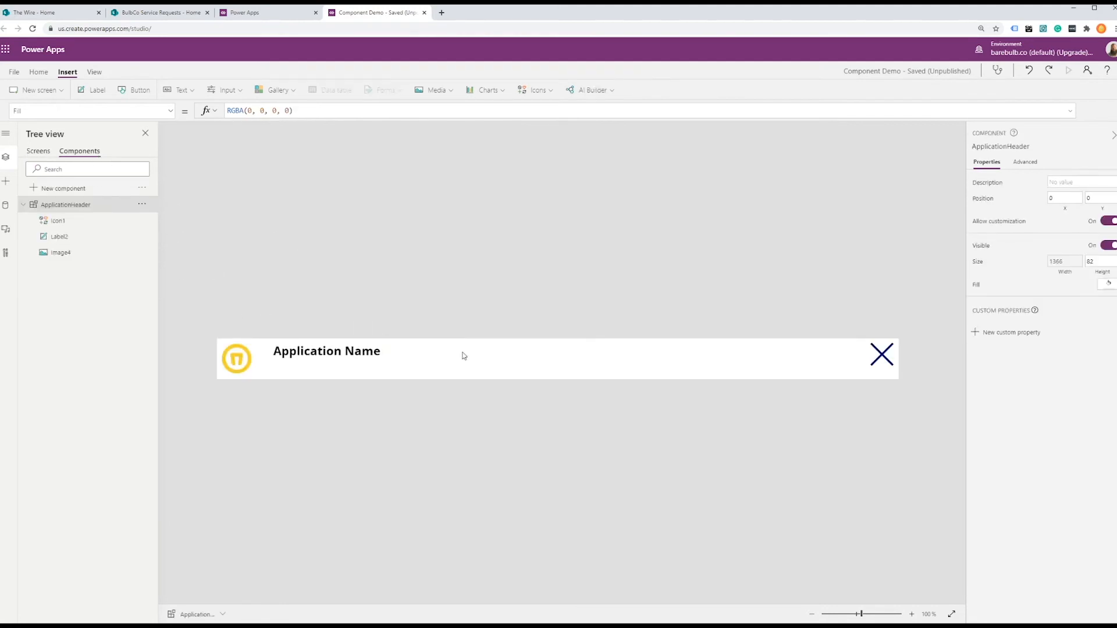
mouse_move(369, 358)
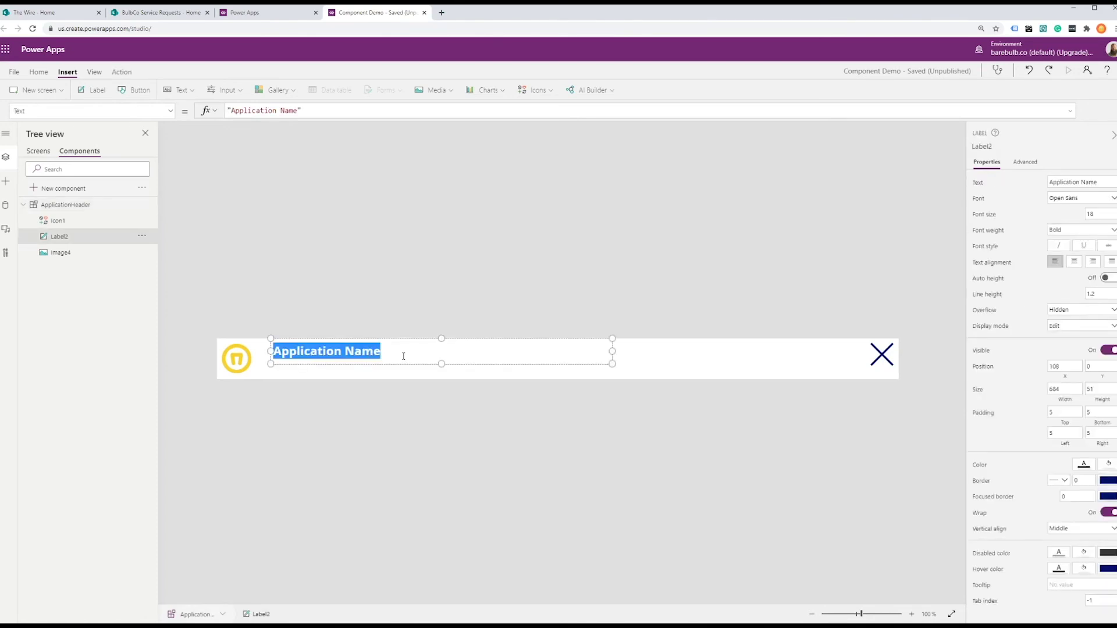
type("B")
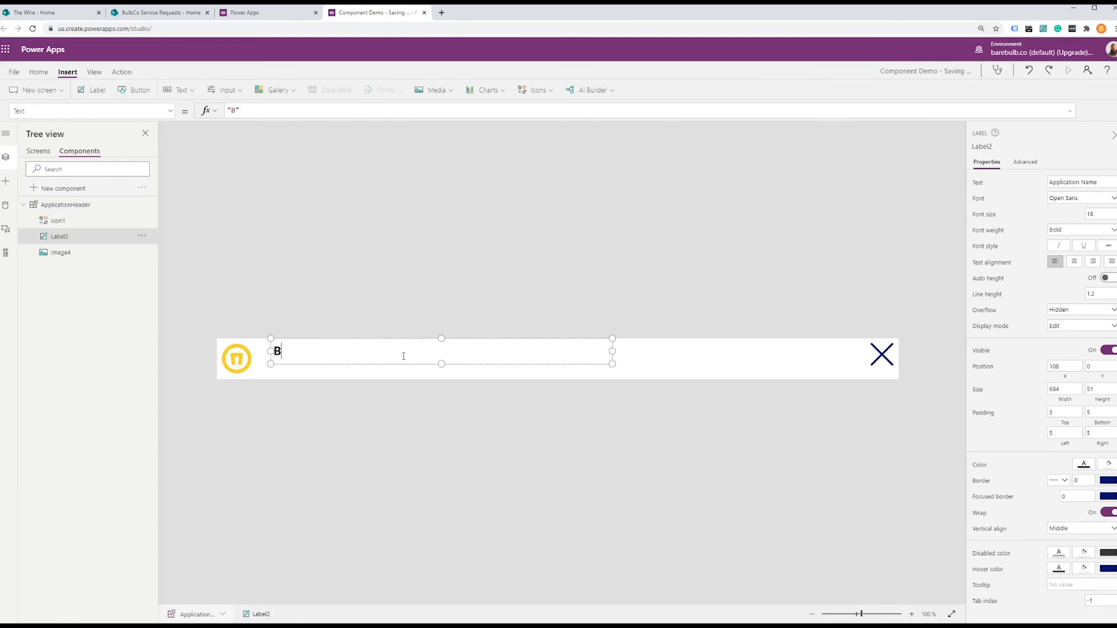
type("ulbCo Service Requ")
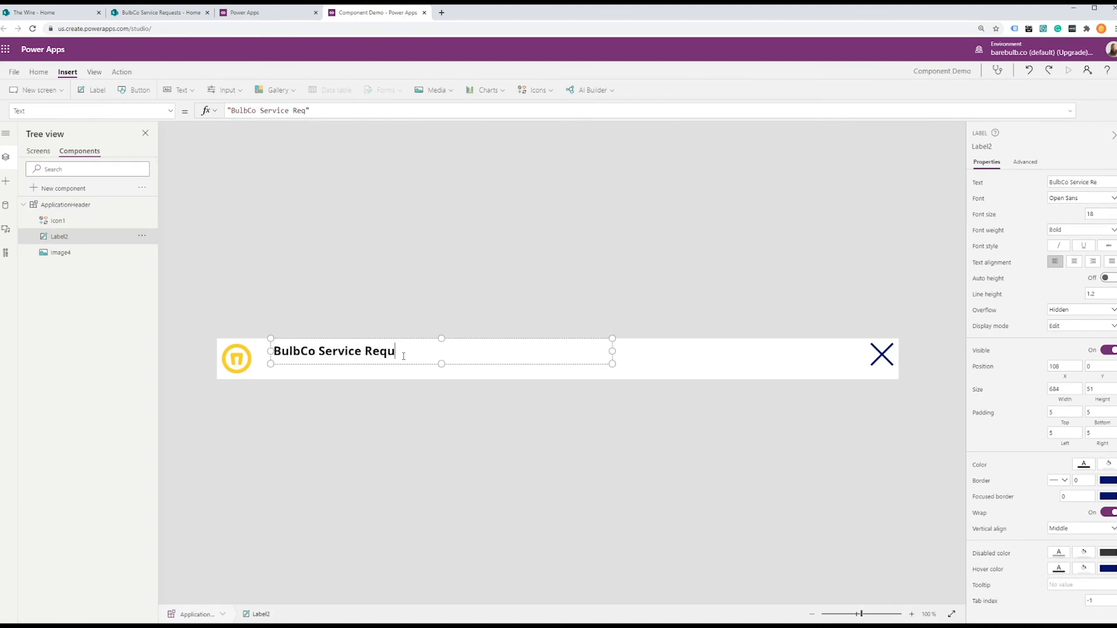
type("est Application")
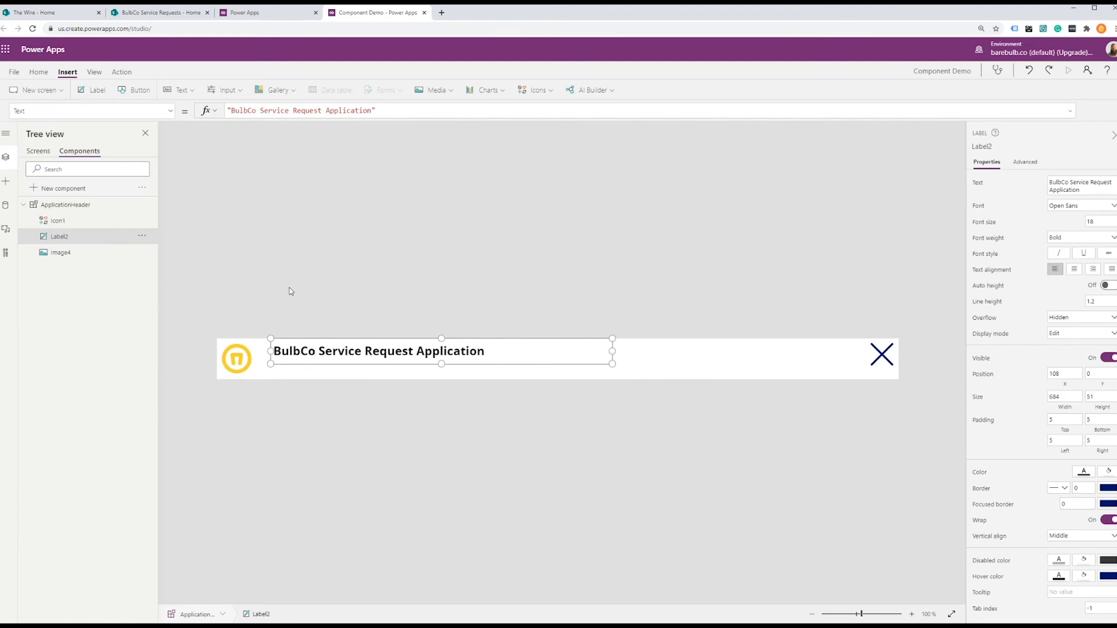
left_click(67, 89)
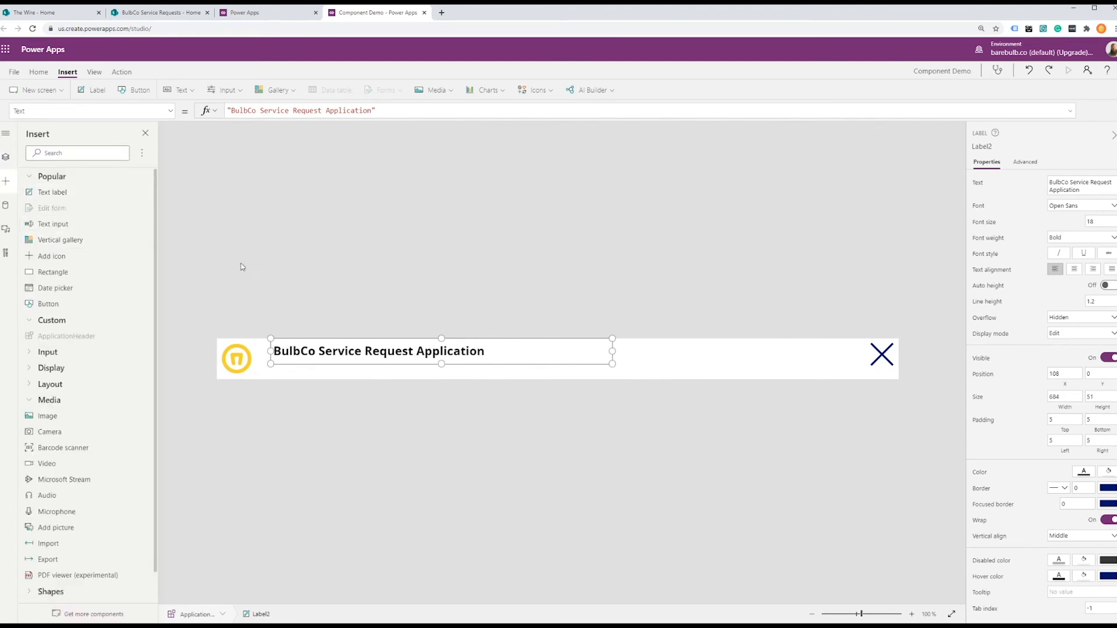
Add a widened label under the title reading 'This is the purpose of this application. I hope you enjoy!'
left_click(52, 192)
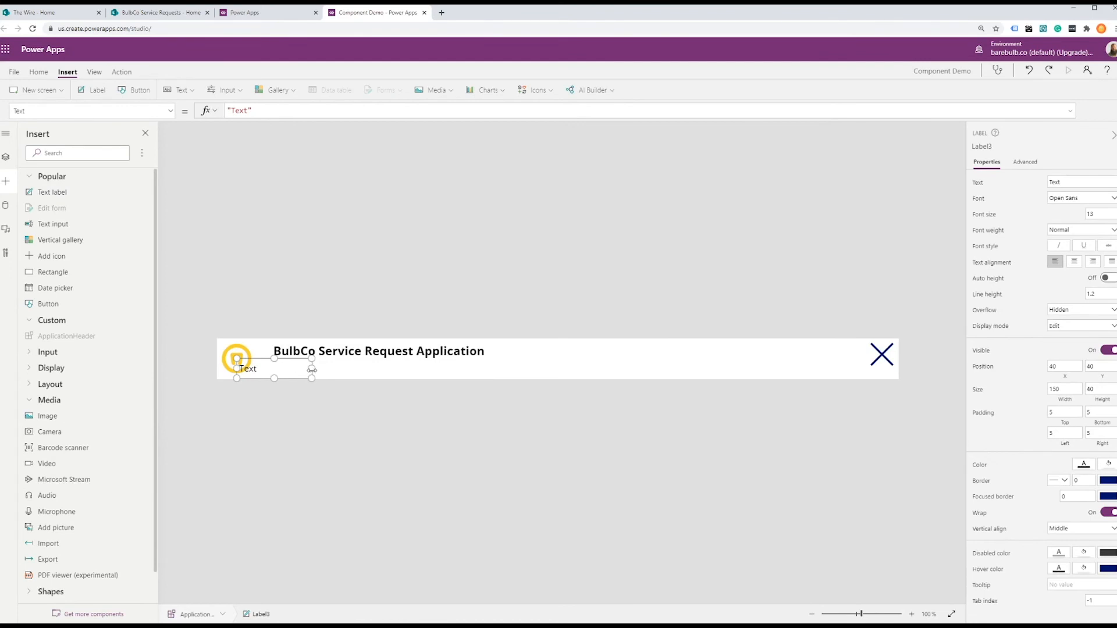
left_click_drag(246, 368, 314, 368)
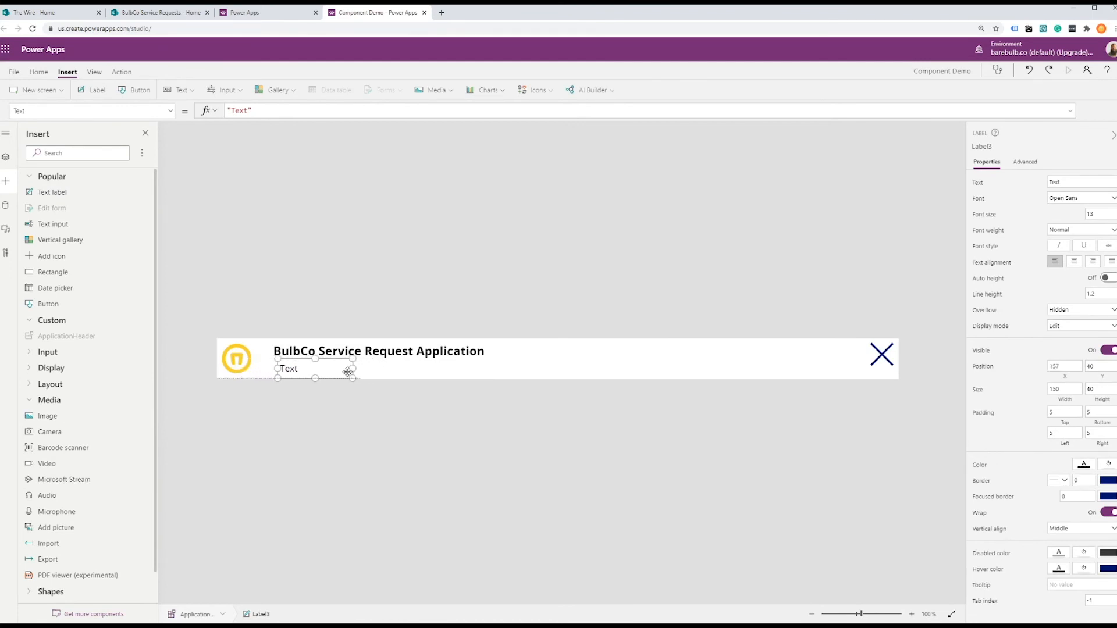
left_click_drag(353, 368, 572, 368)
type("This is m")
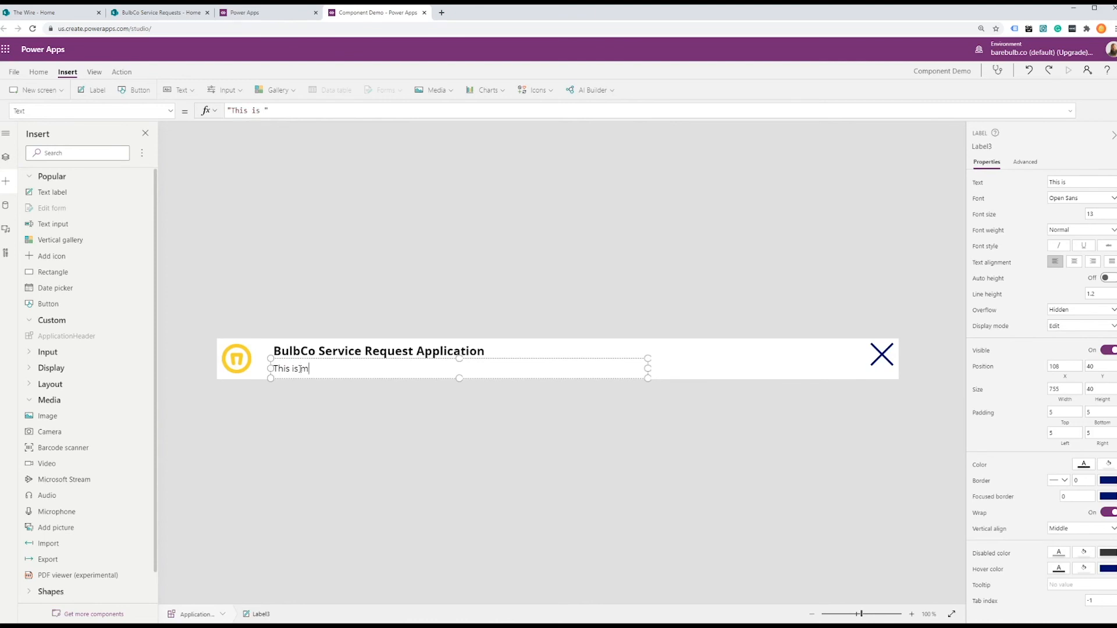
type("the purpose of this a")
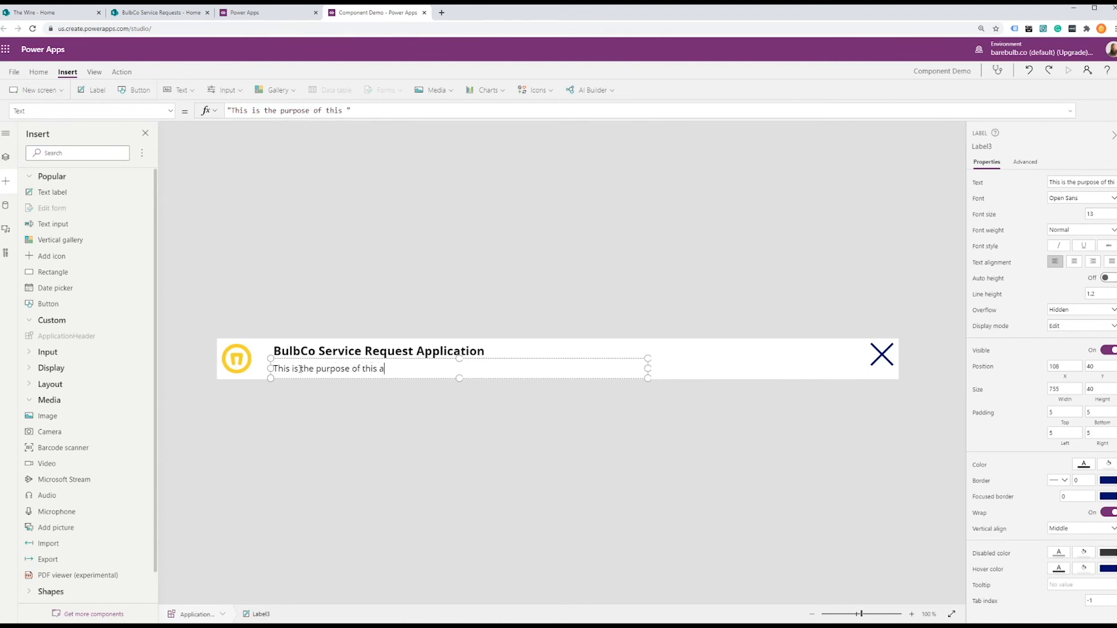
type("pplication. I h")
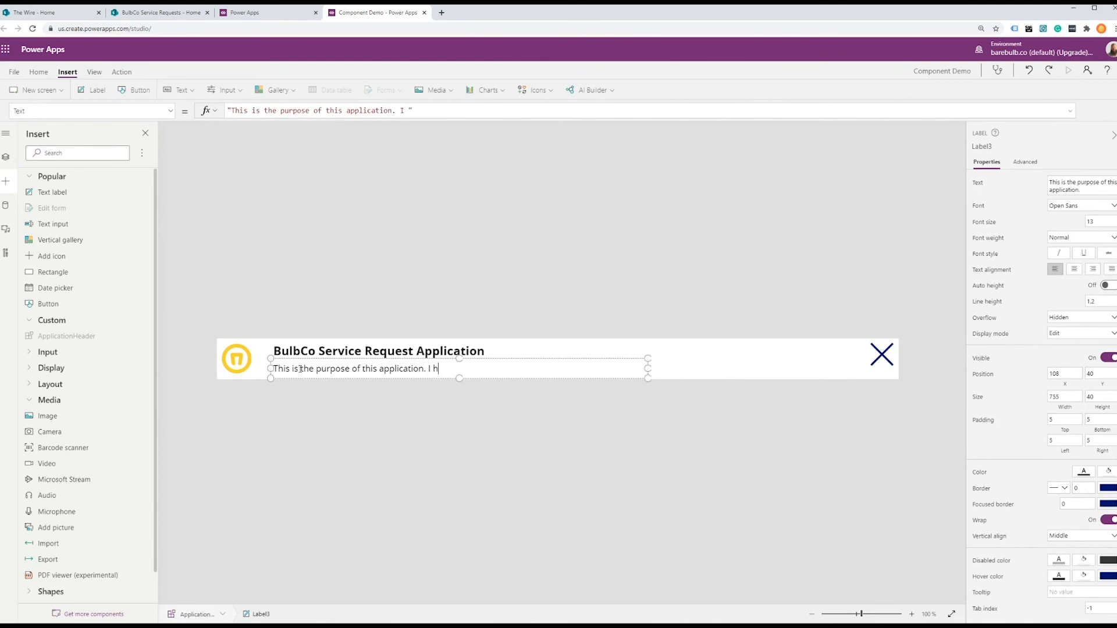
type("ope you enjoy!")
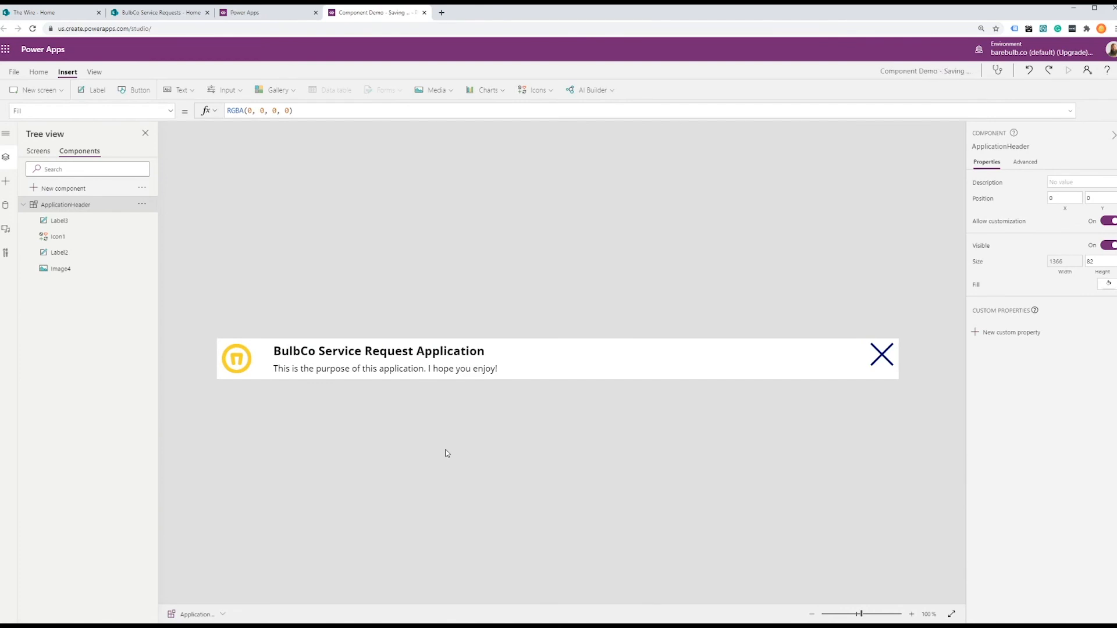
mouse_move(446, 456)
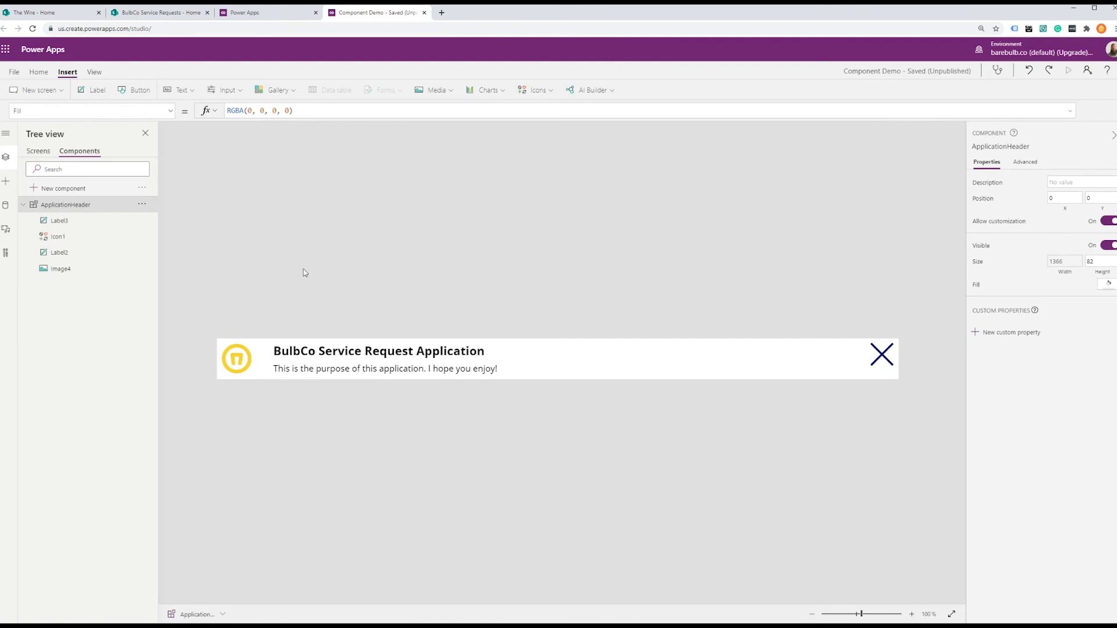
mouse_move(239, 218)
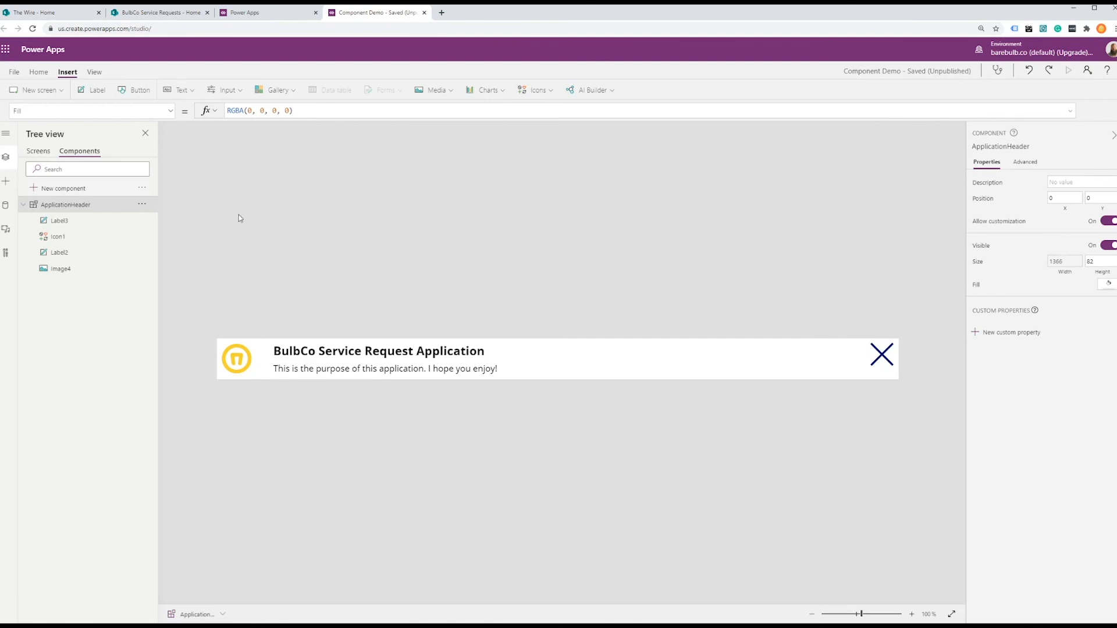
Switch the Tree view from Components back to the app's screens
left_click(38, 151)
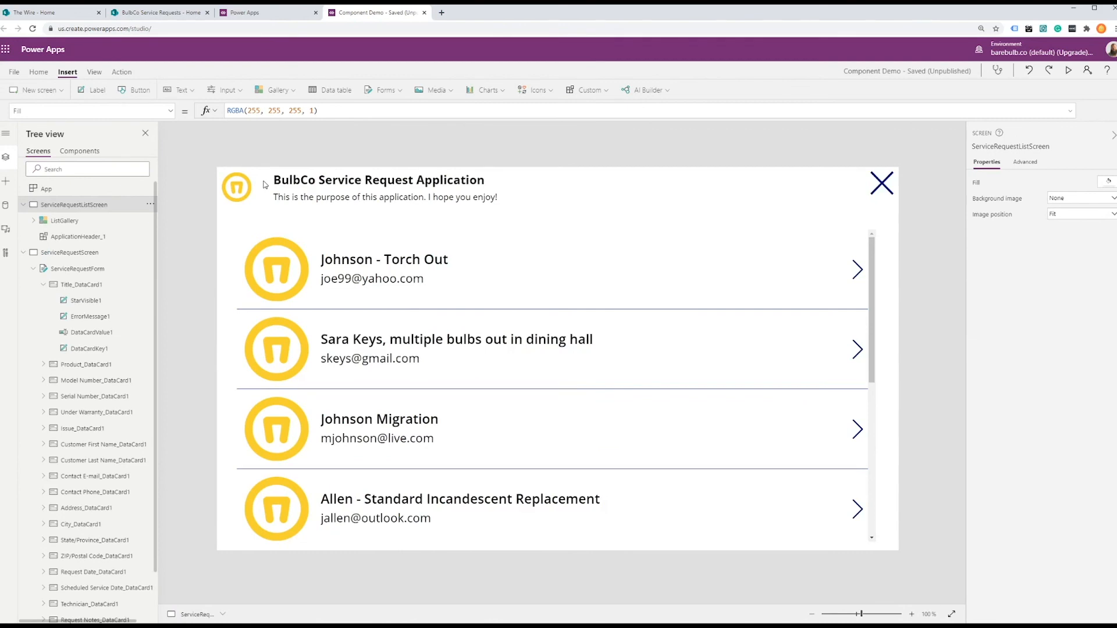
mouse_move(428, 190)
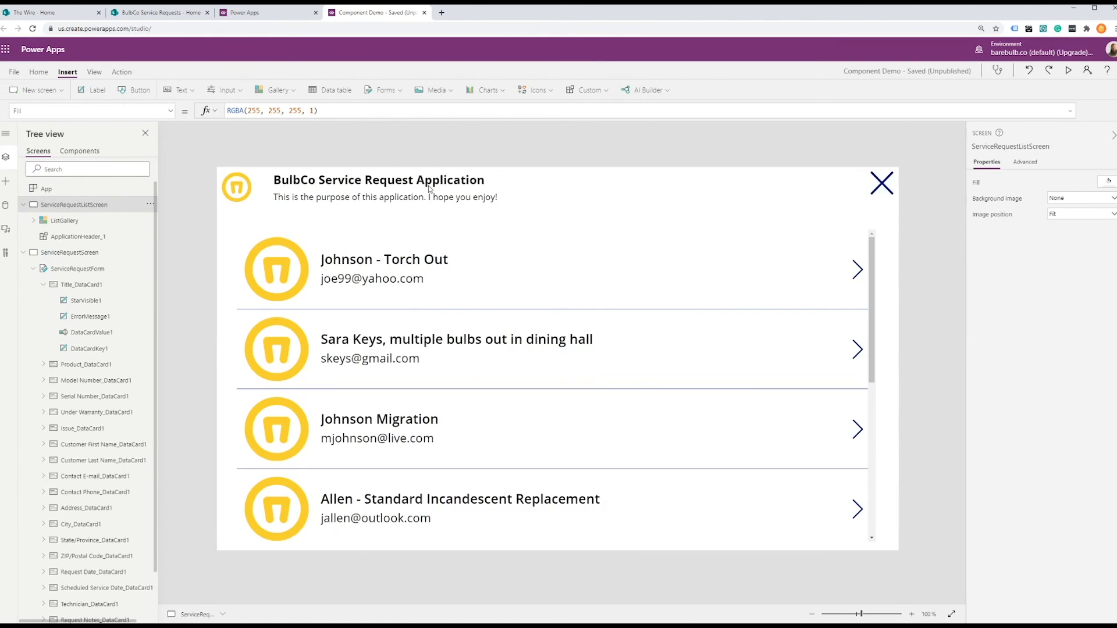
mouse_move(443, 207)
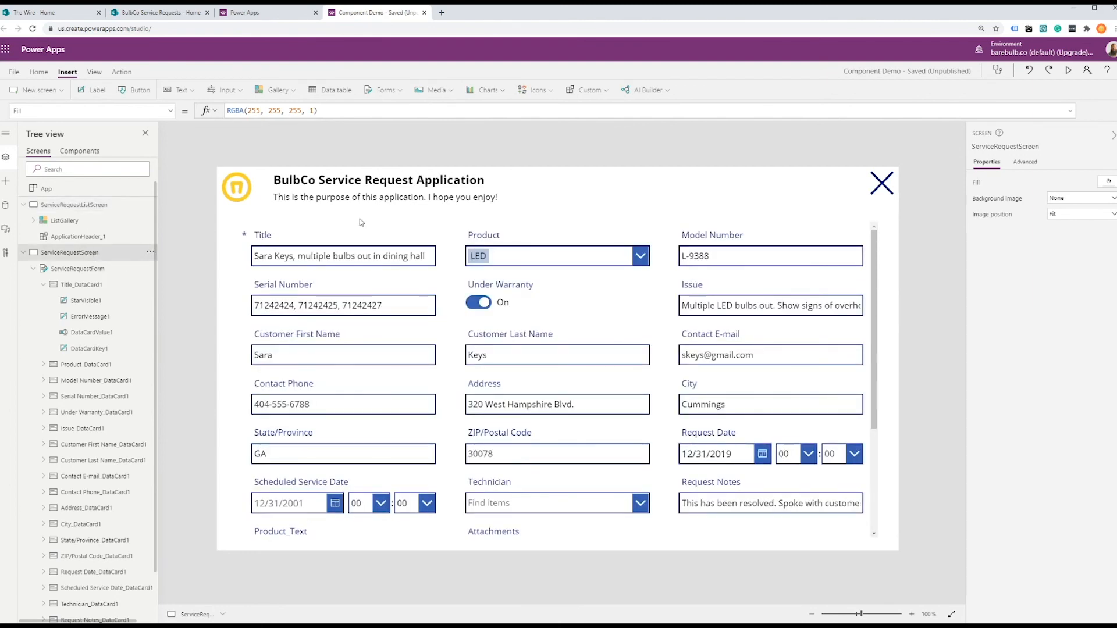
mouse_move(542, 223)
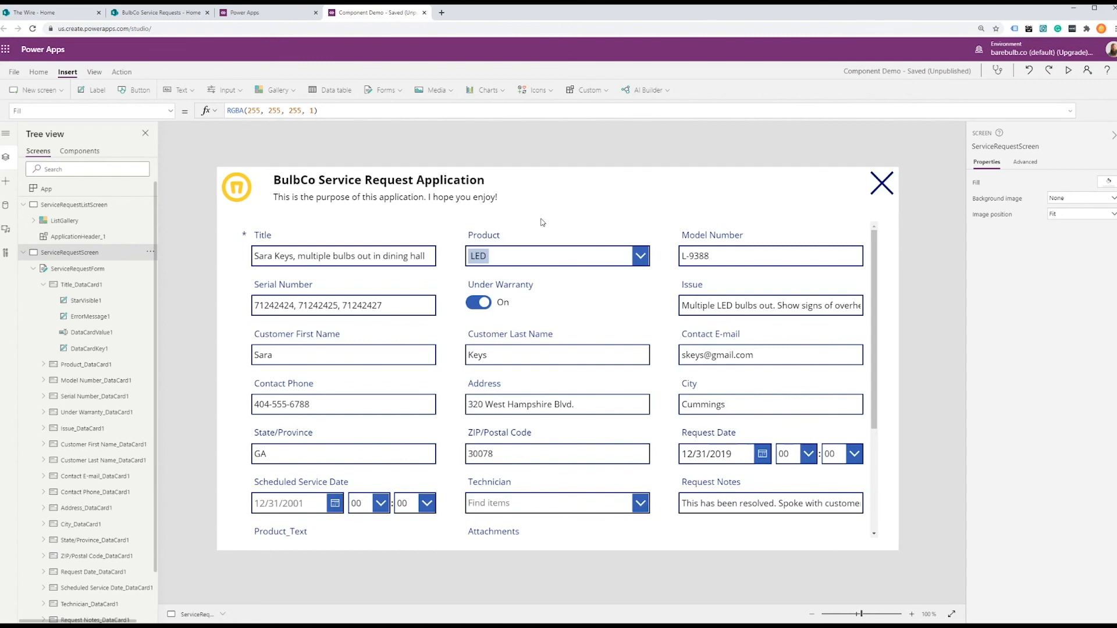